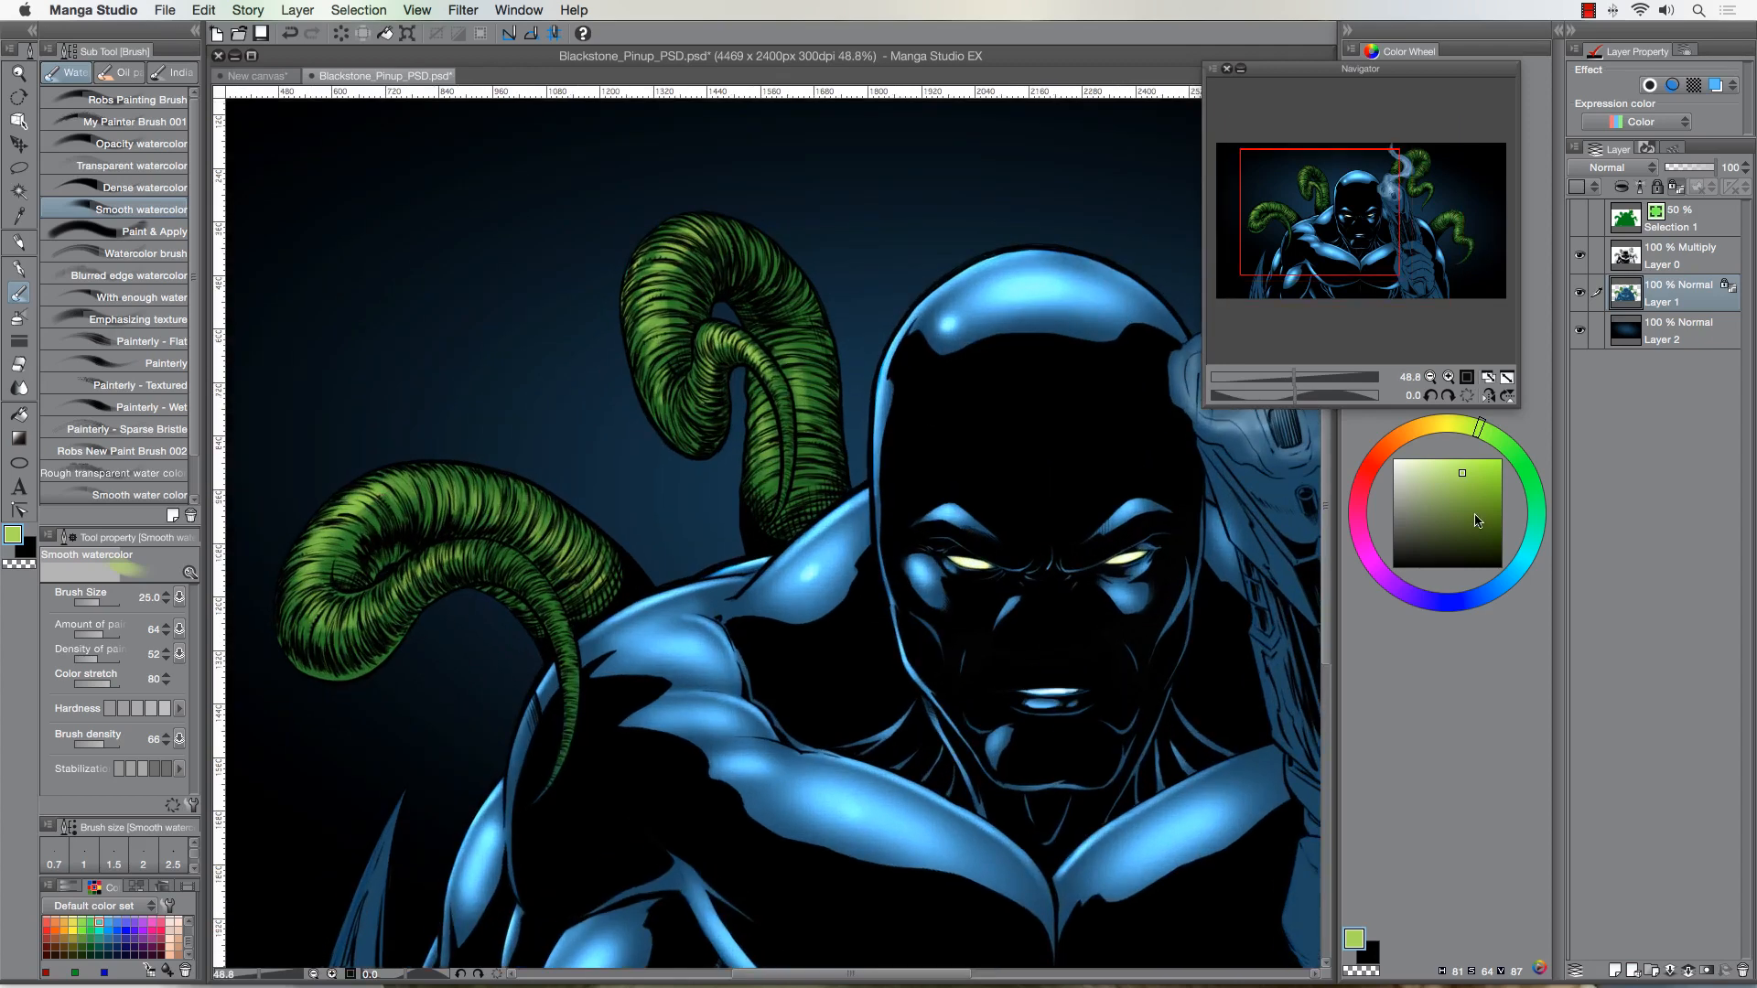
Paint light green watercolor highlights along the curled tentacles on both sides
left_click(1473, 545)
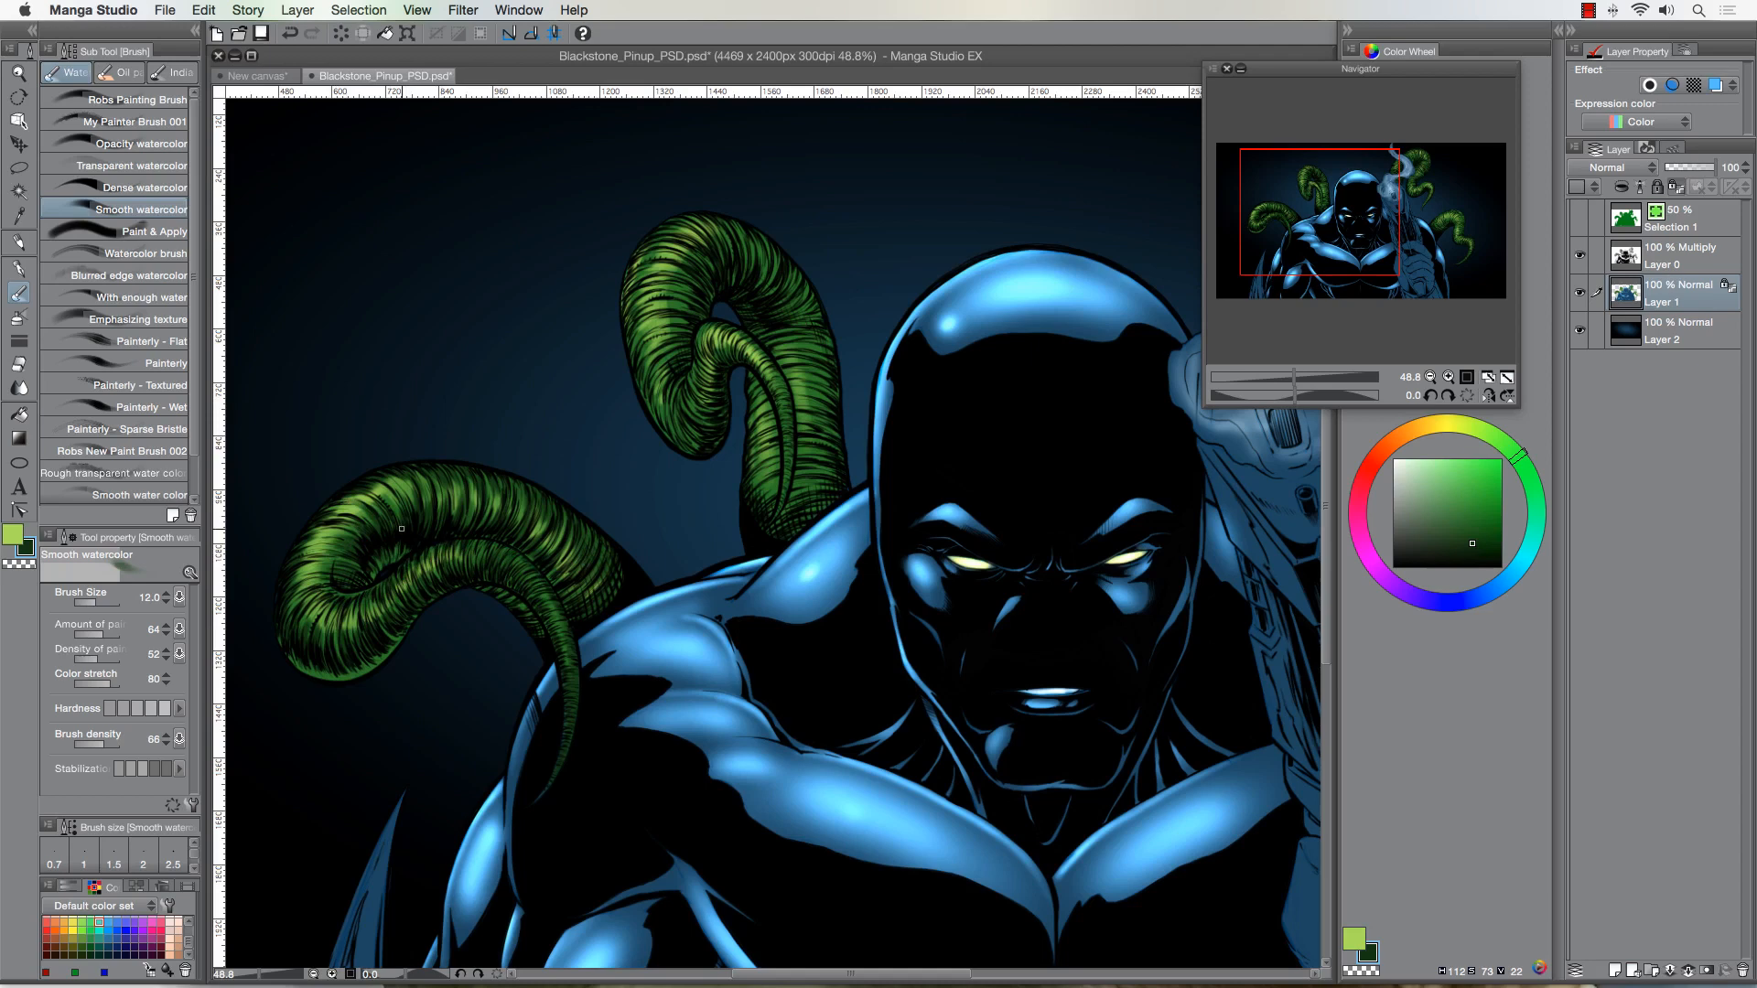
left_click(1461, 472)
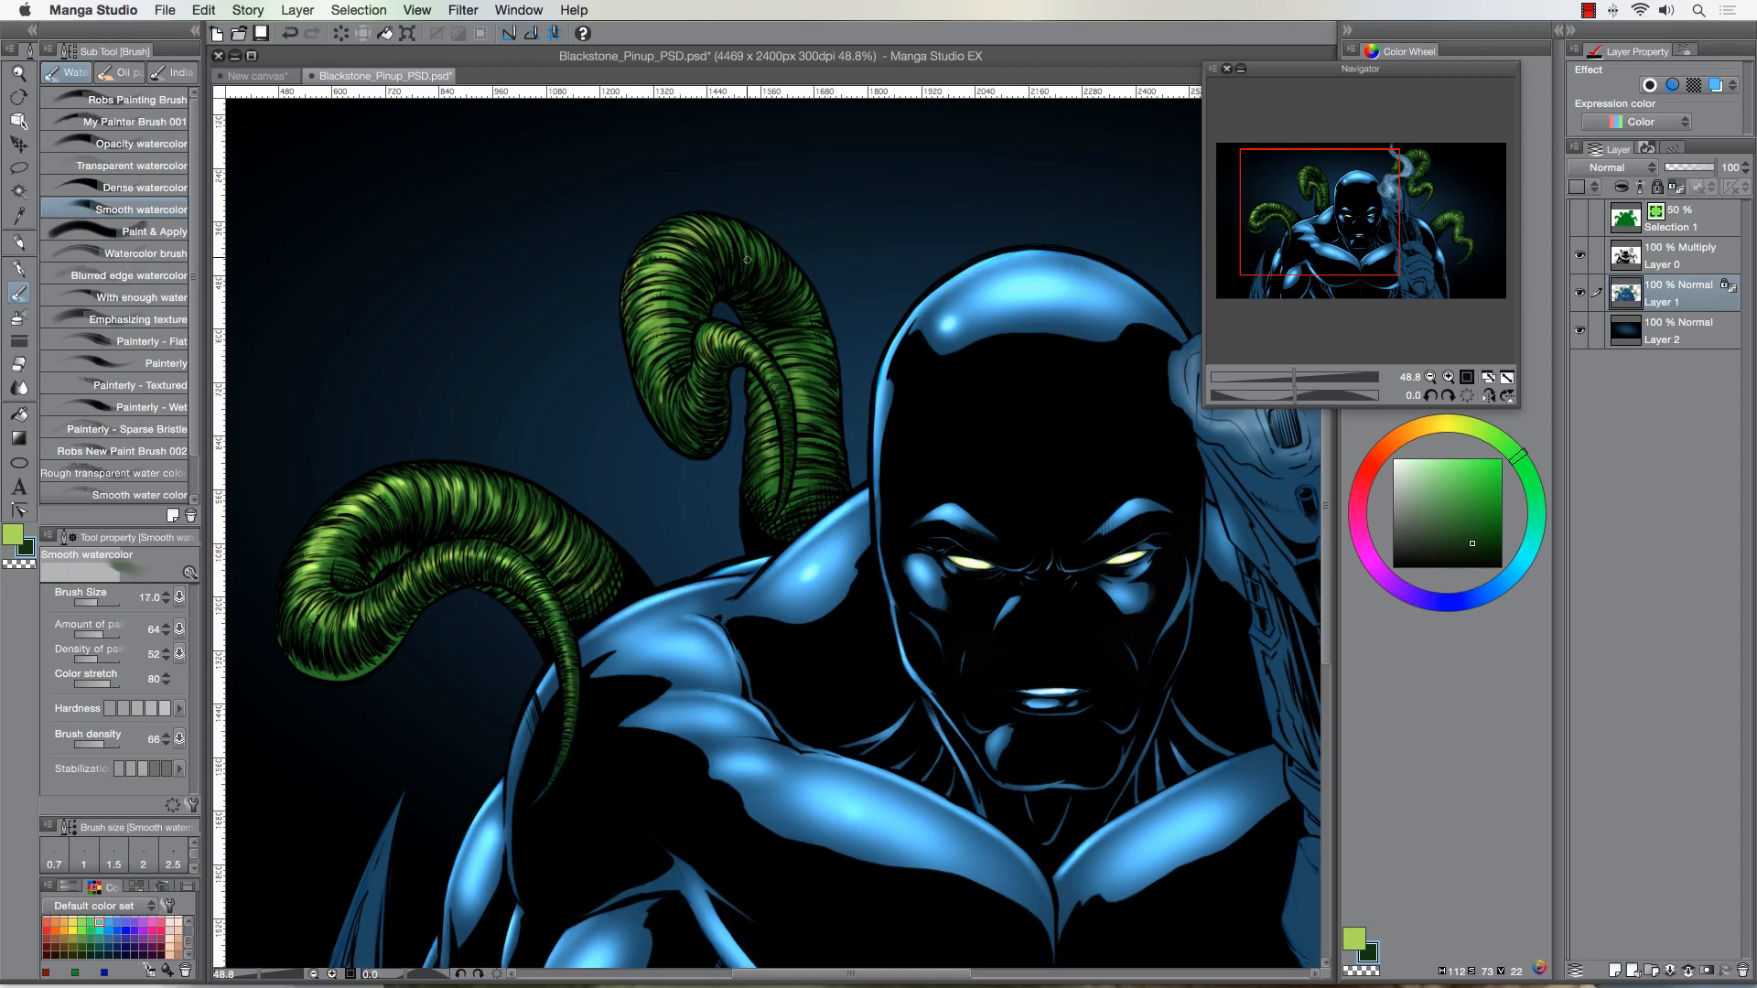
scroll("down", 3)
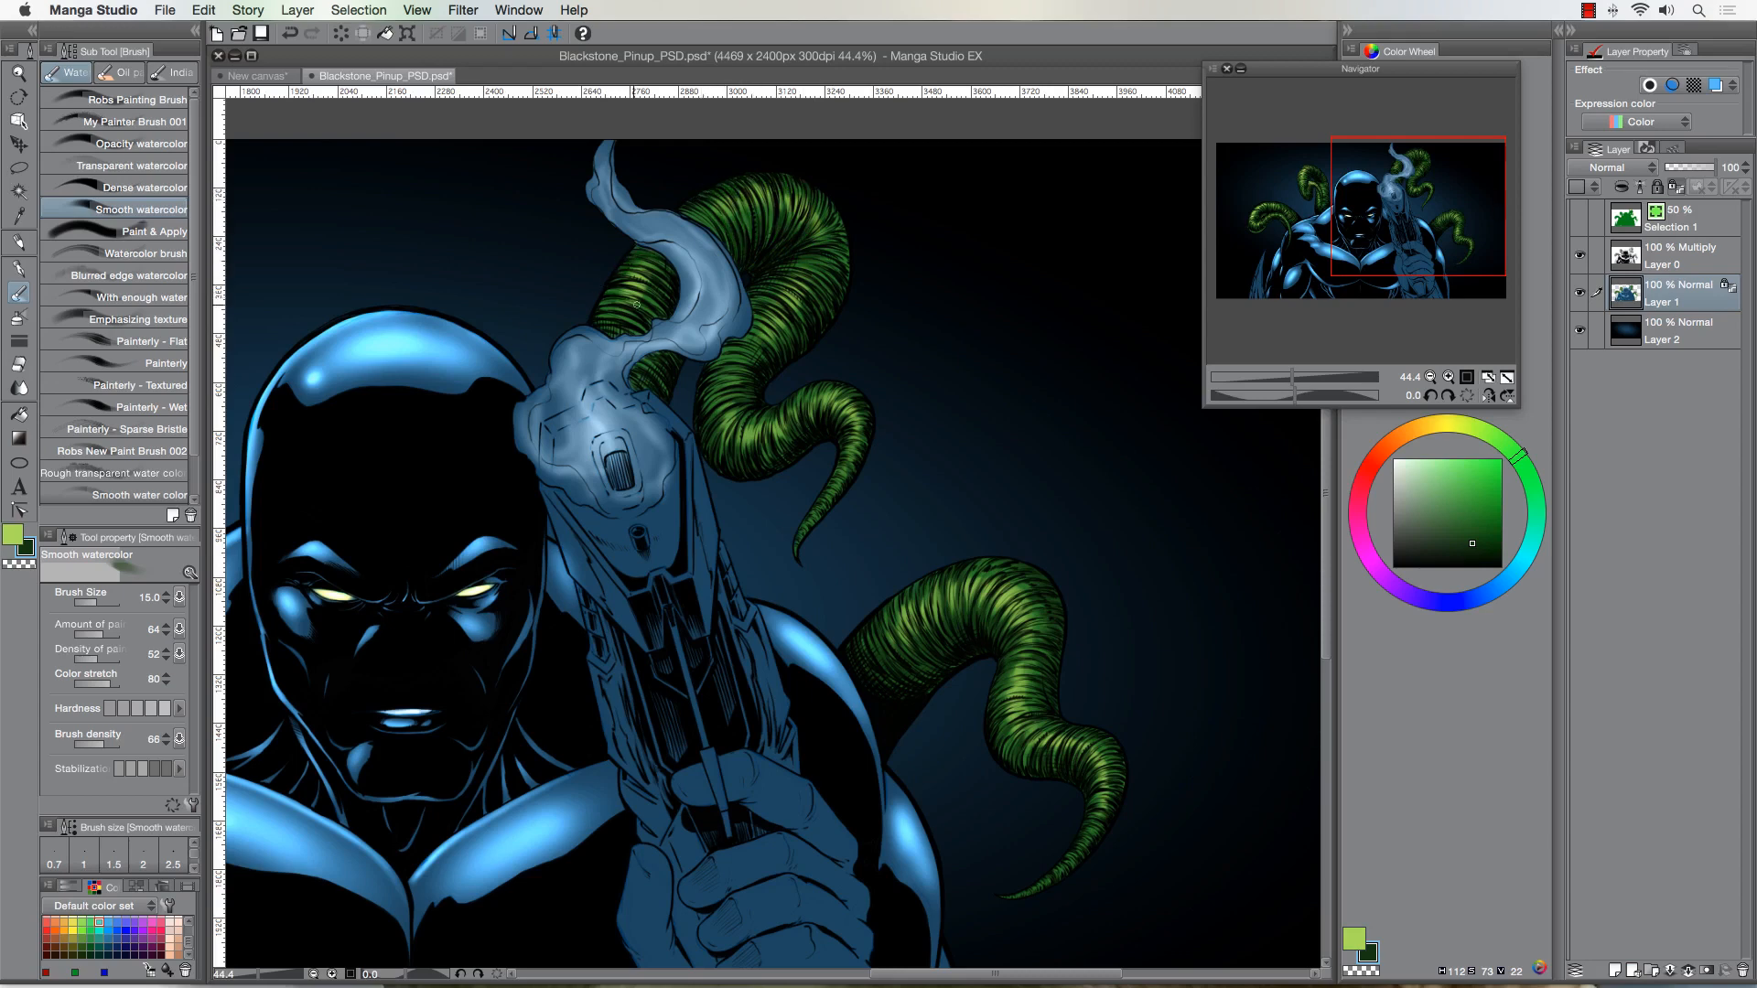
Fill the spiky trim shapes with orange-gold and clean their edges with the Hard eraser
left_click(80, 71)
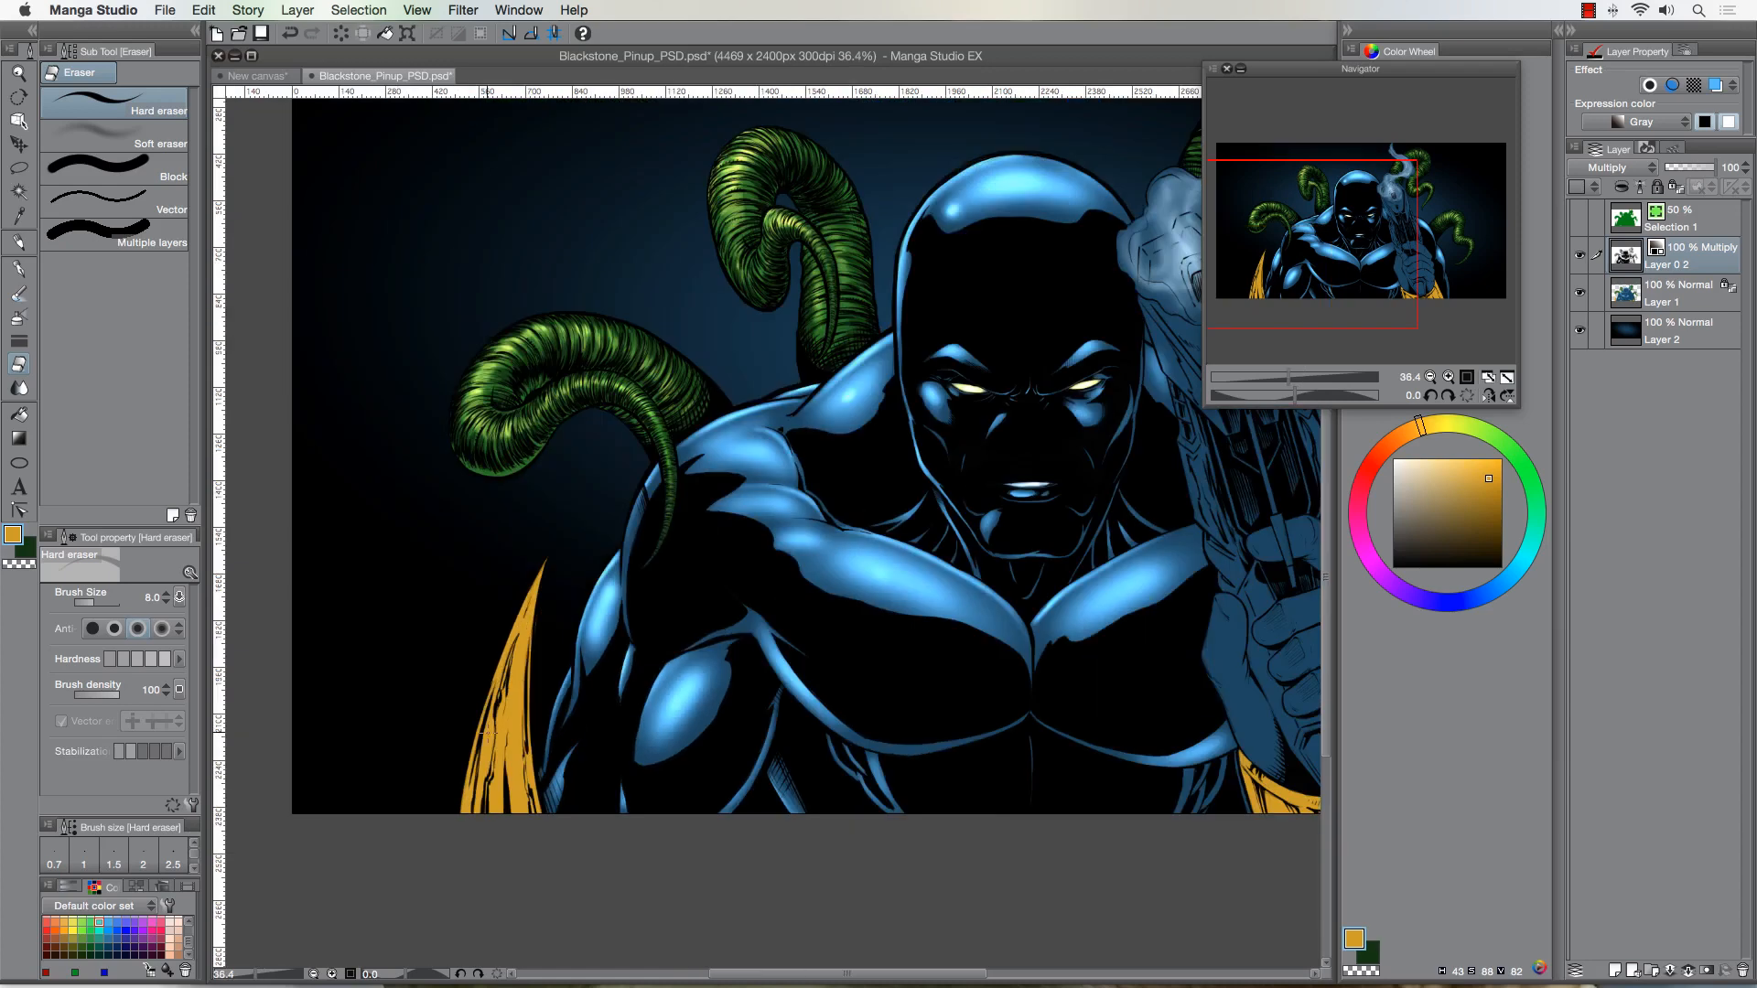
Airbrush brown shadows on the gold trim and cuff, turn the eyes golden, and start a Gun layer
left_click(20, 293)
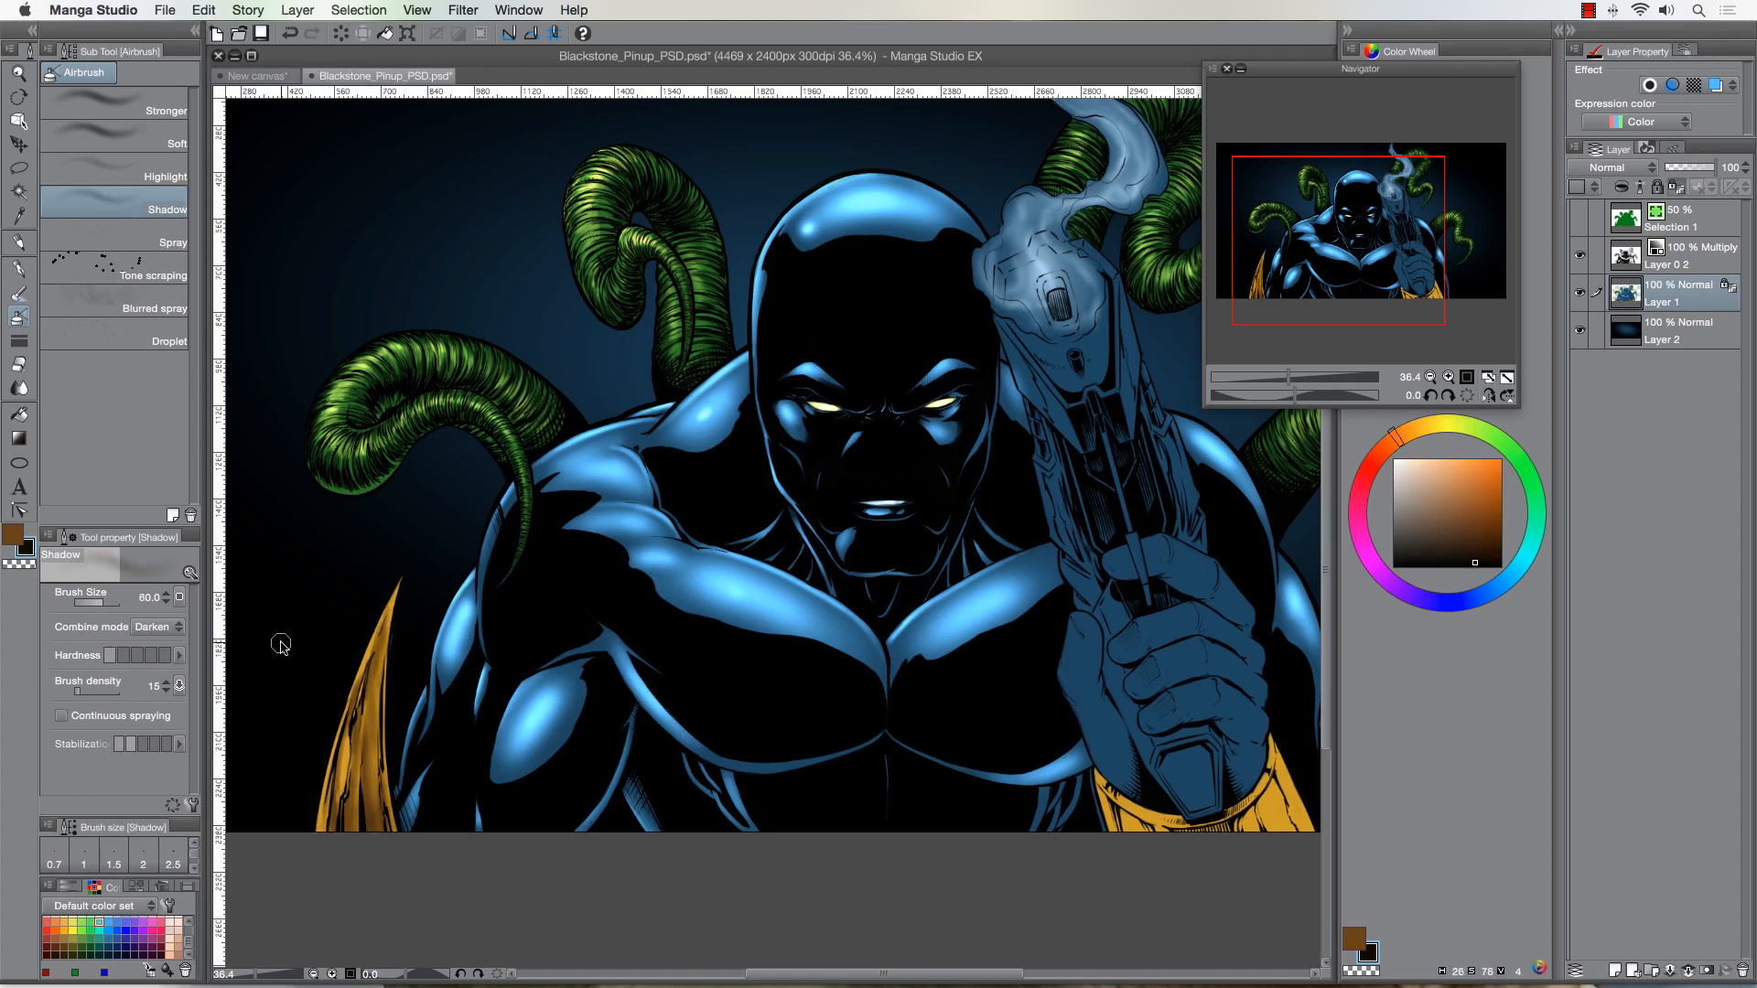
left_click(165, 175)
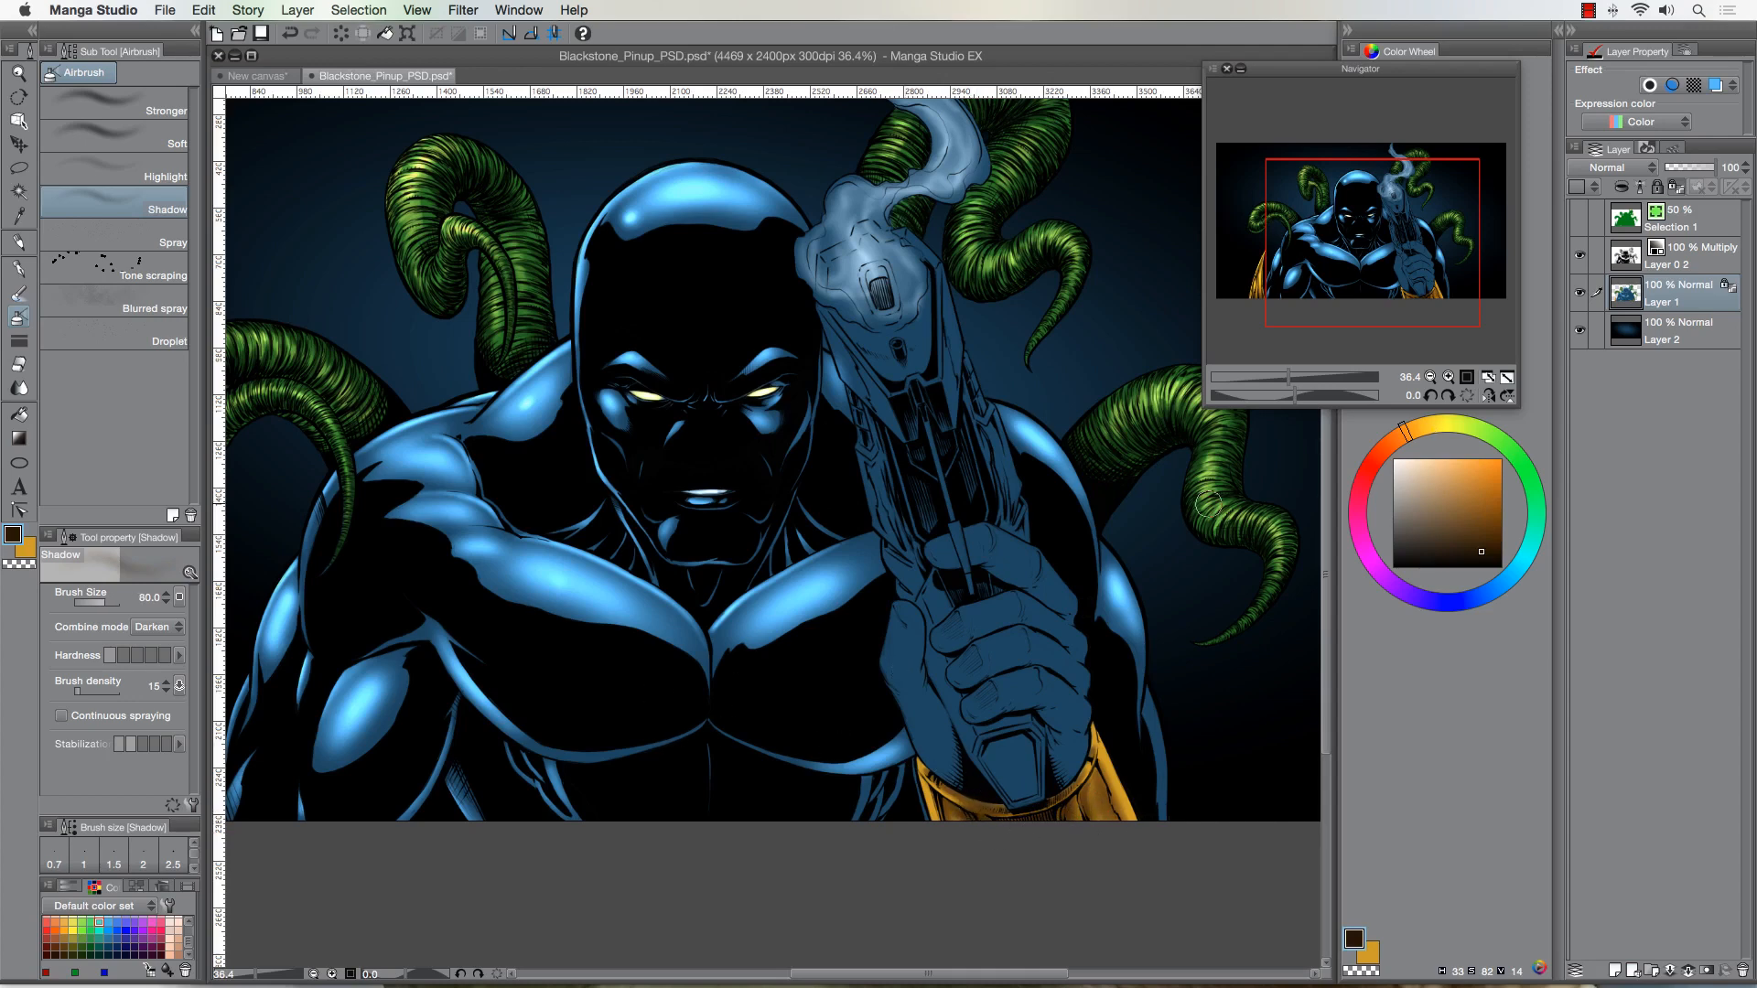
left_click(146, 176)
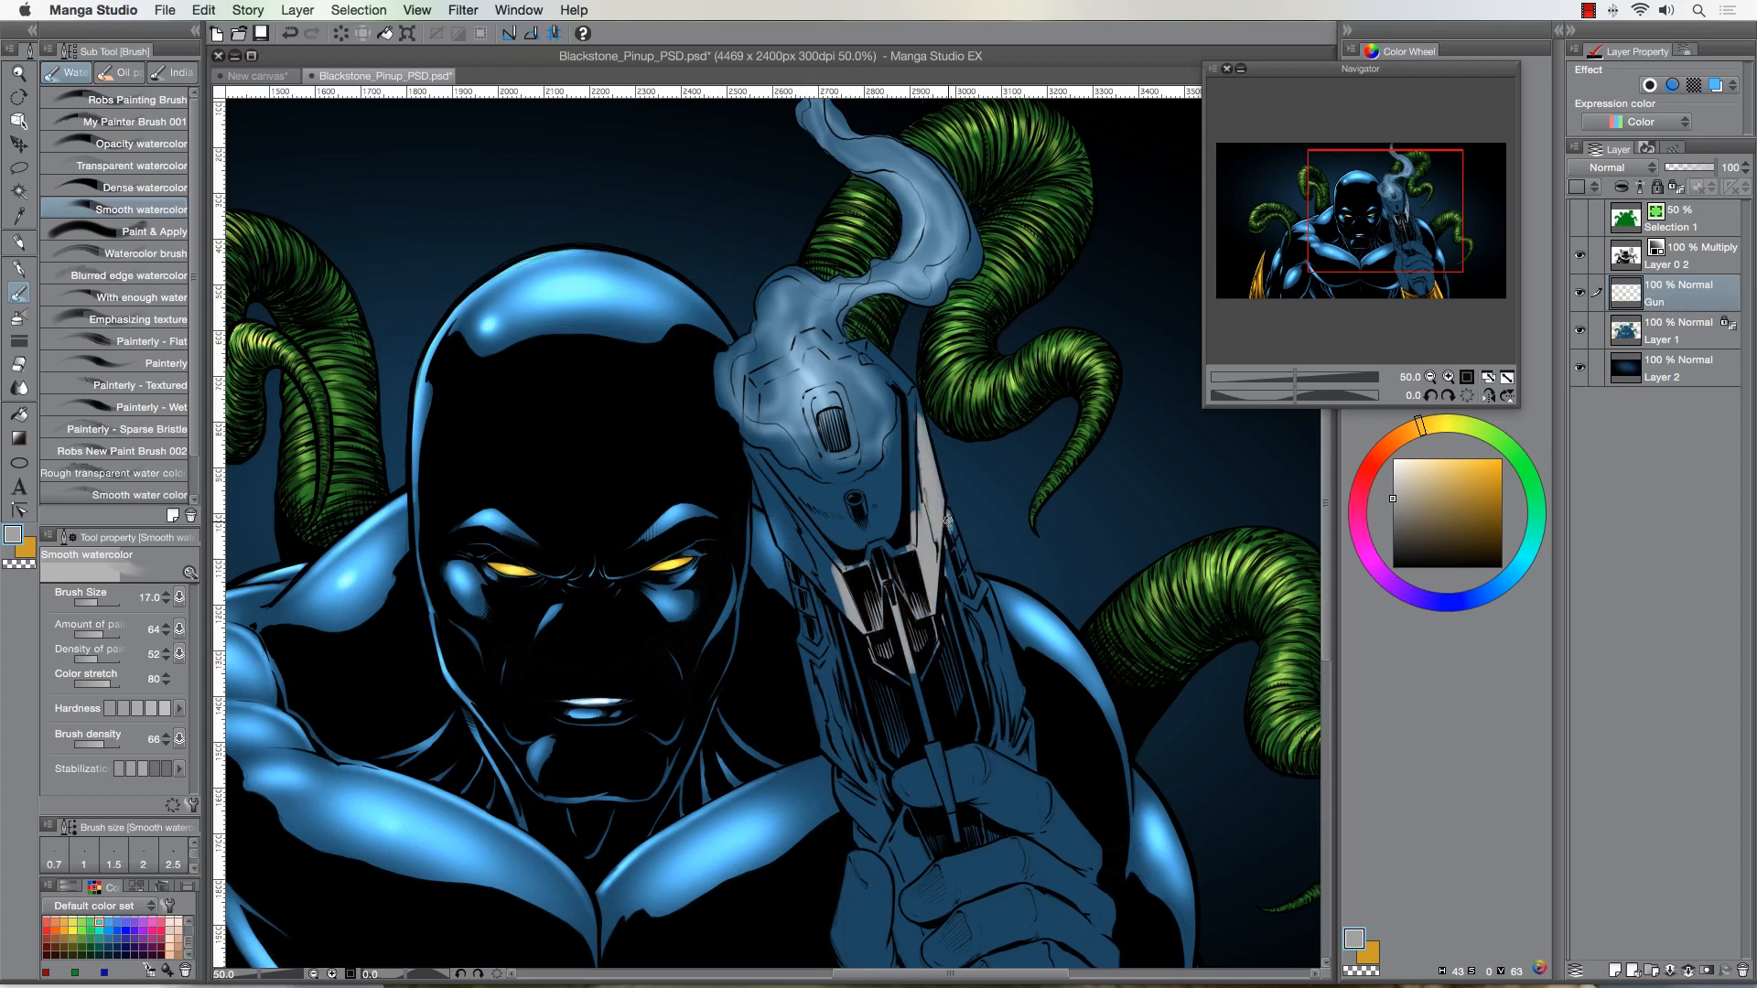
mouse_move(937, 420)
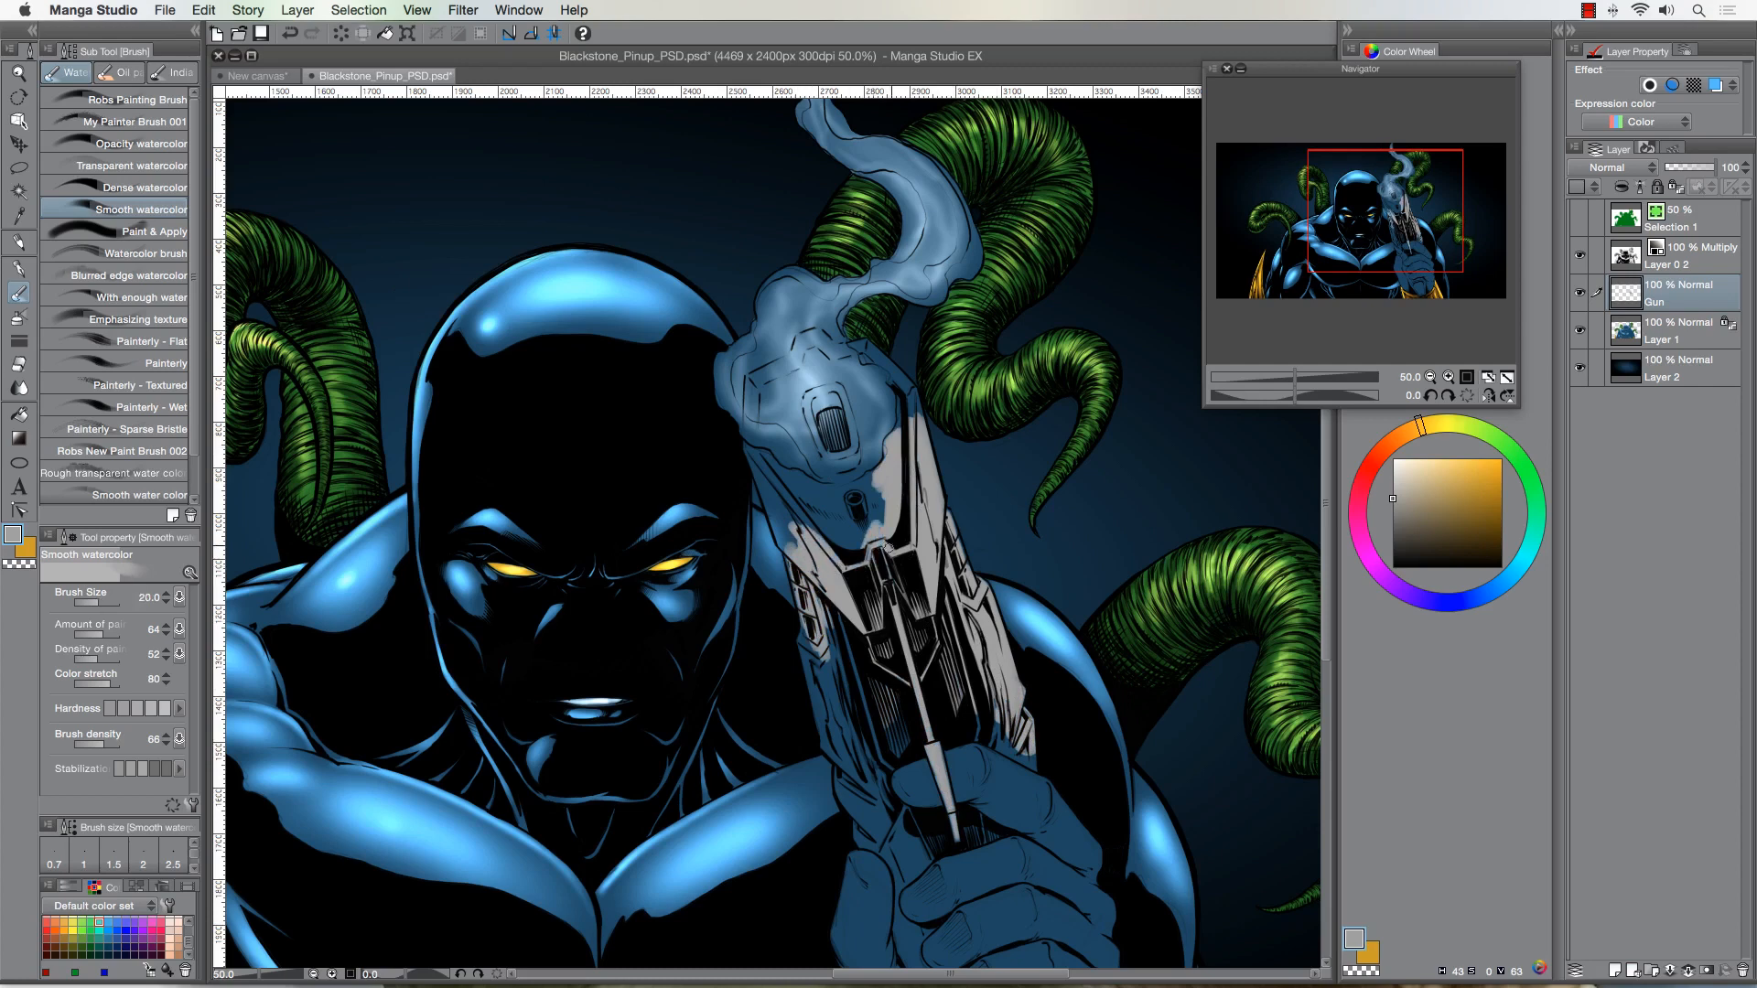
Finish the pistol's light grey base and shade it darker grey on a Multiply layer
left_click(19, 303)
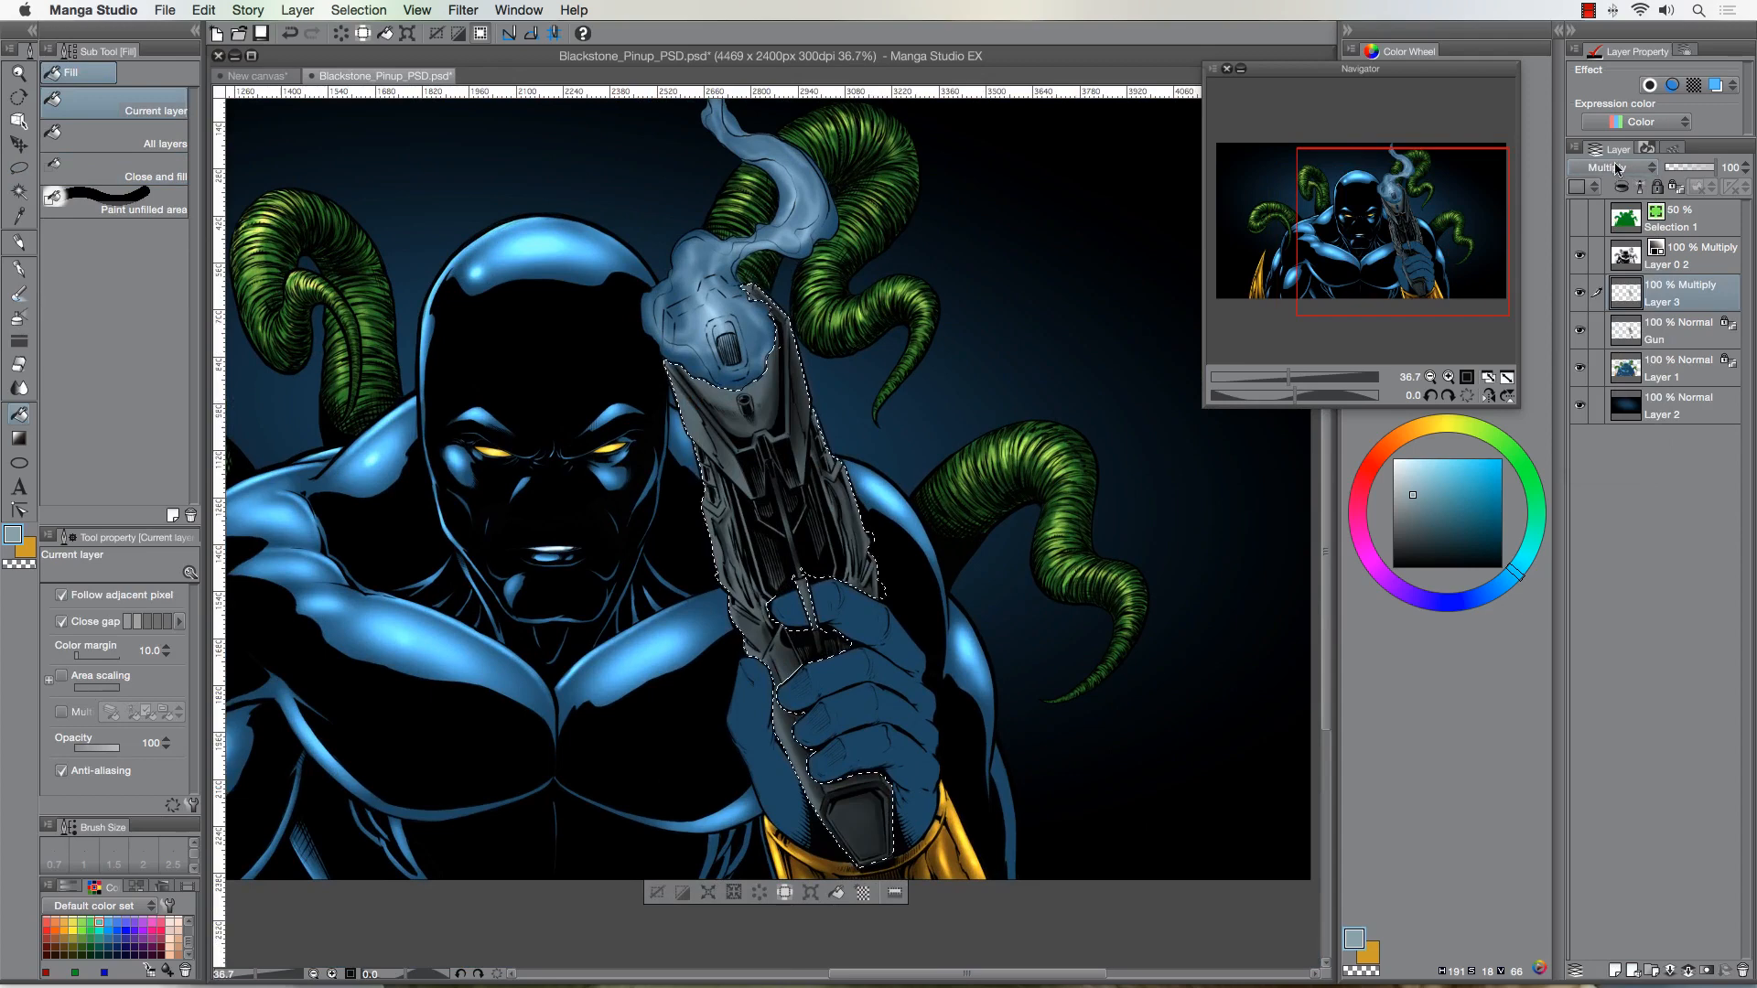
Airbrush bright highlights over the pistol metal and smoke, then add Layer 3
left_click(1607, 166)
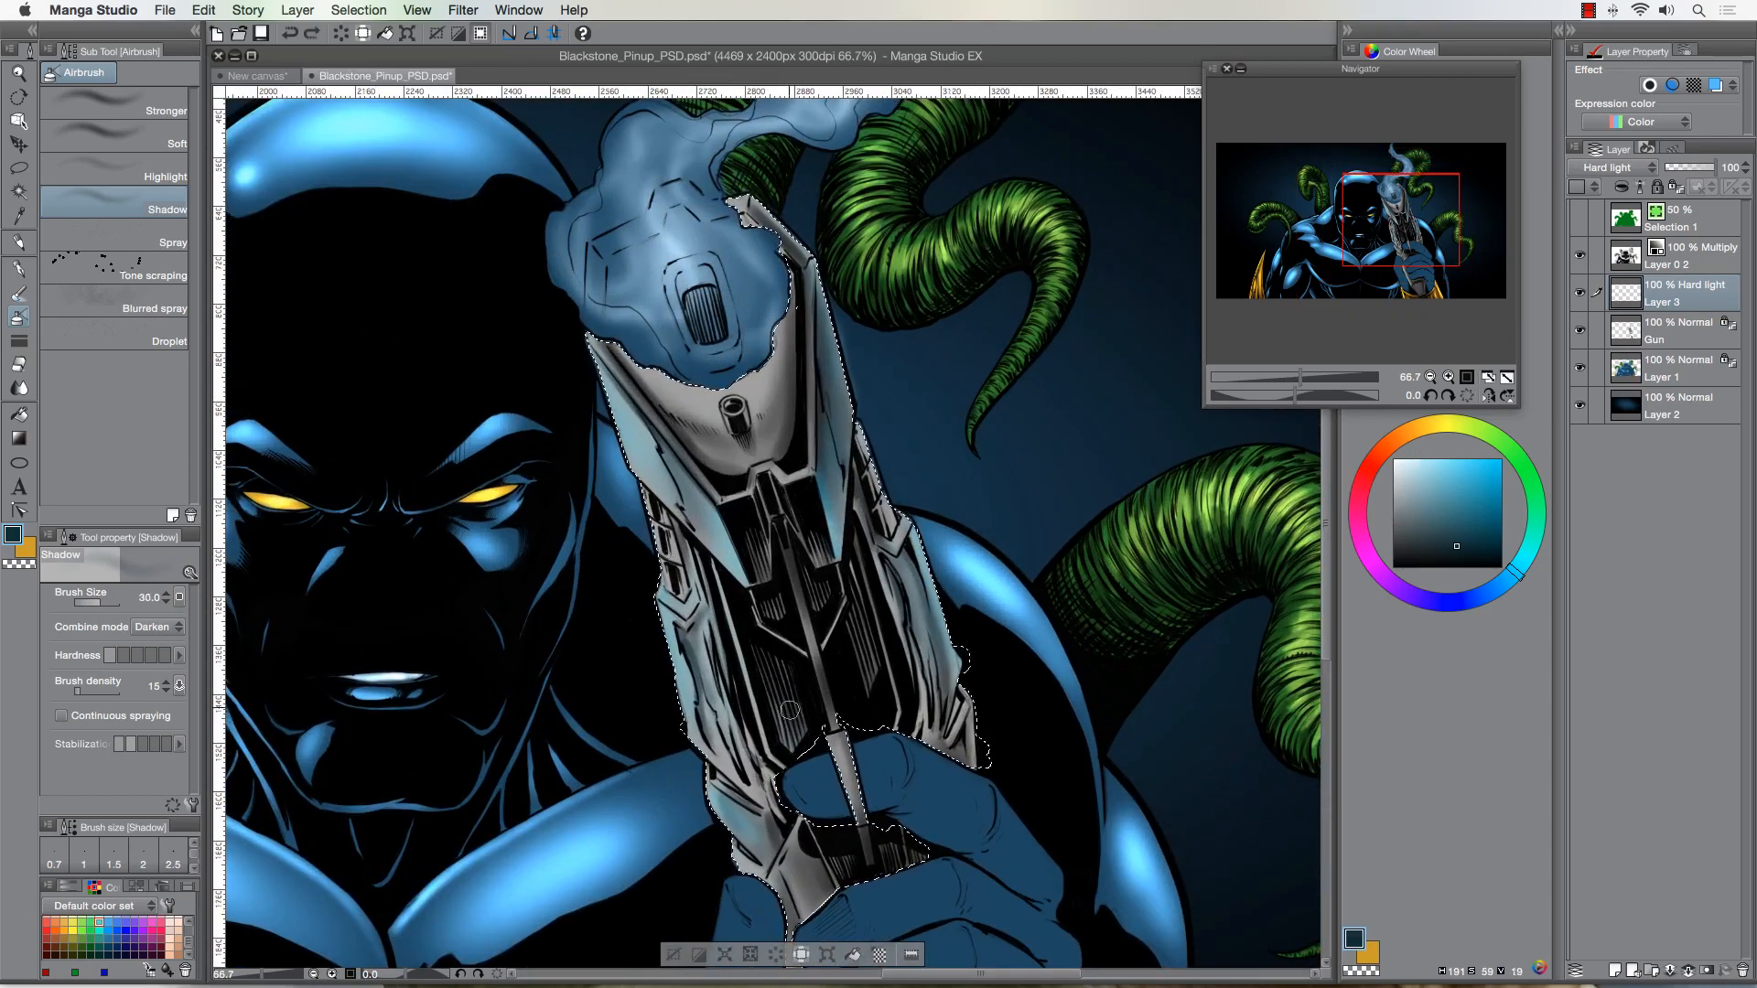
left_click(145, 110)
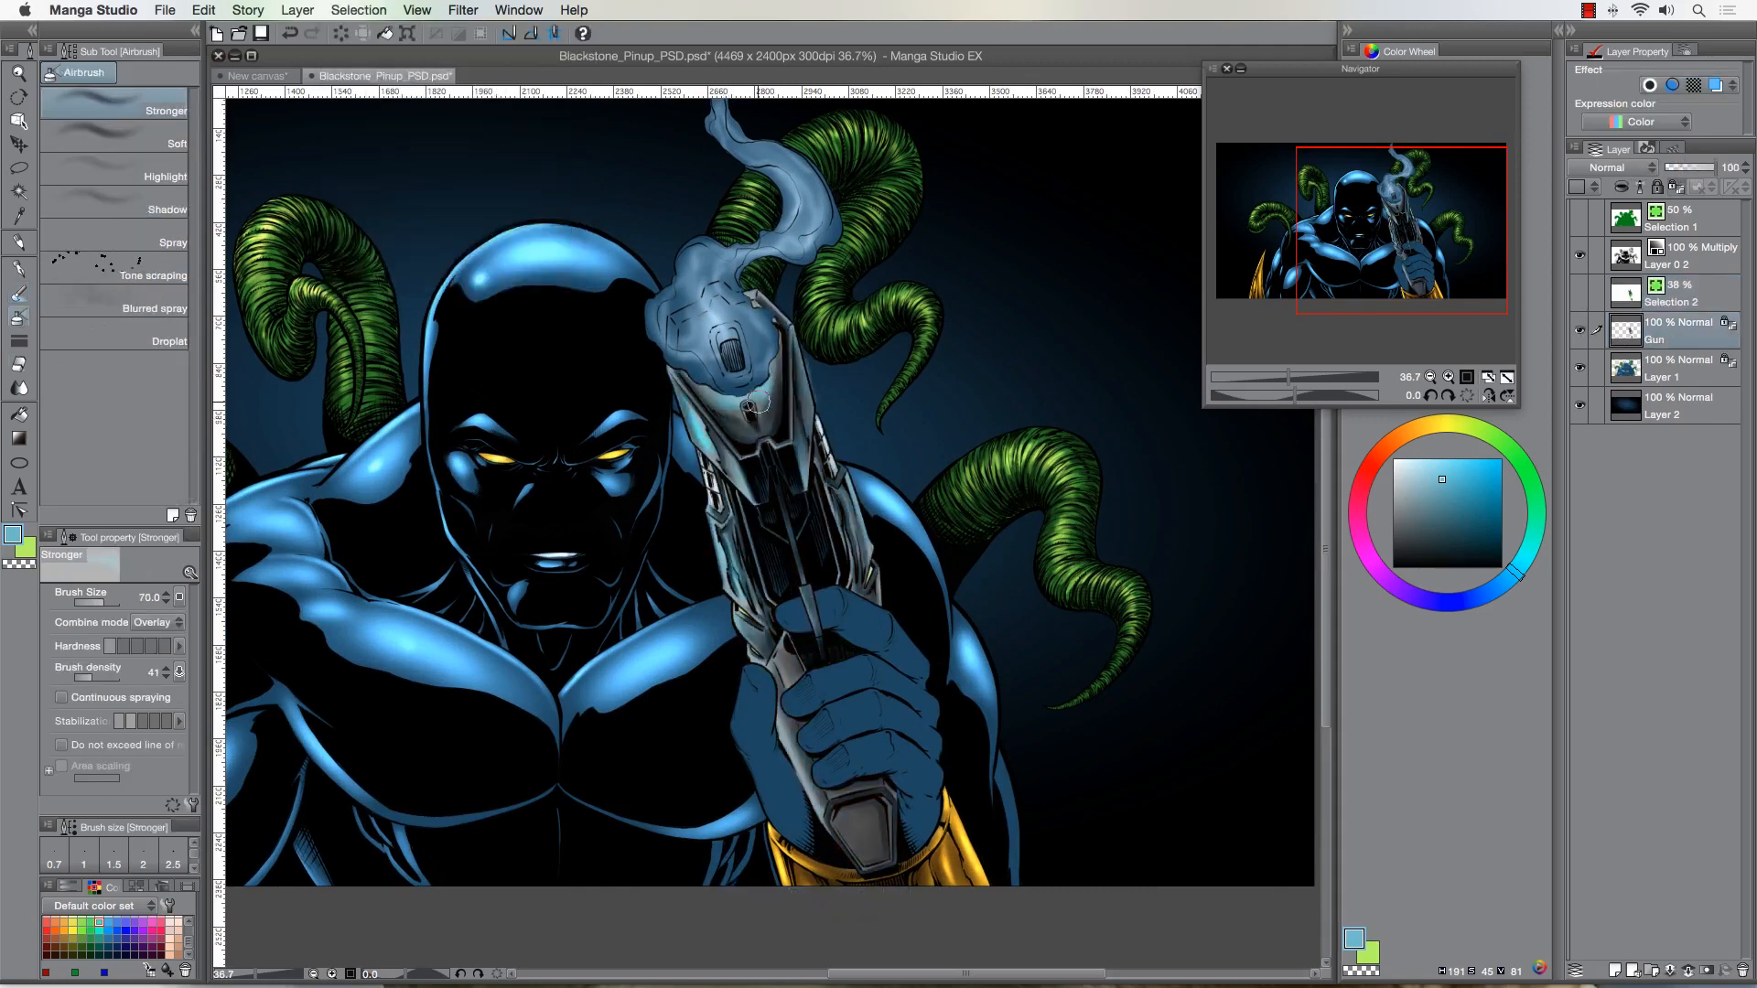
left_click(165, 176)
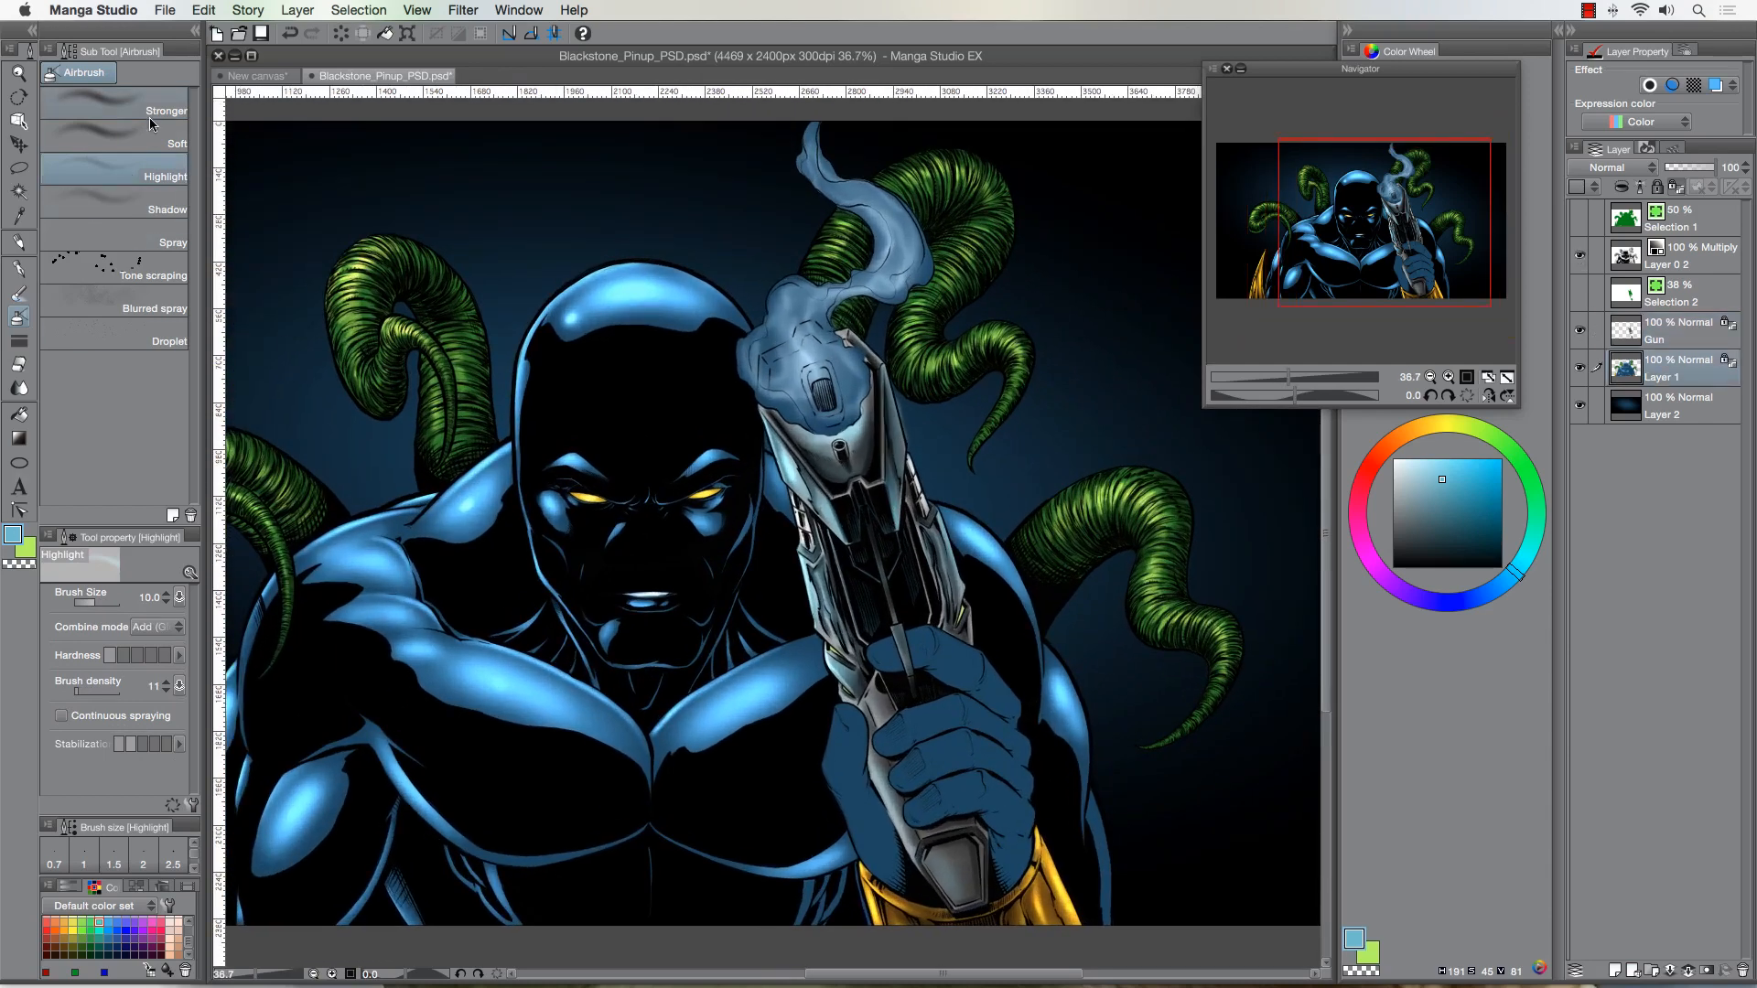
left_click(166, 110)
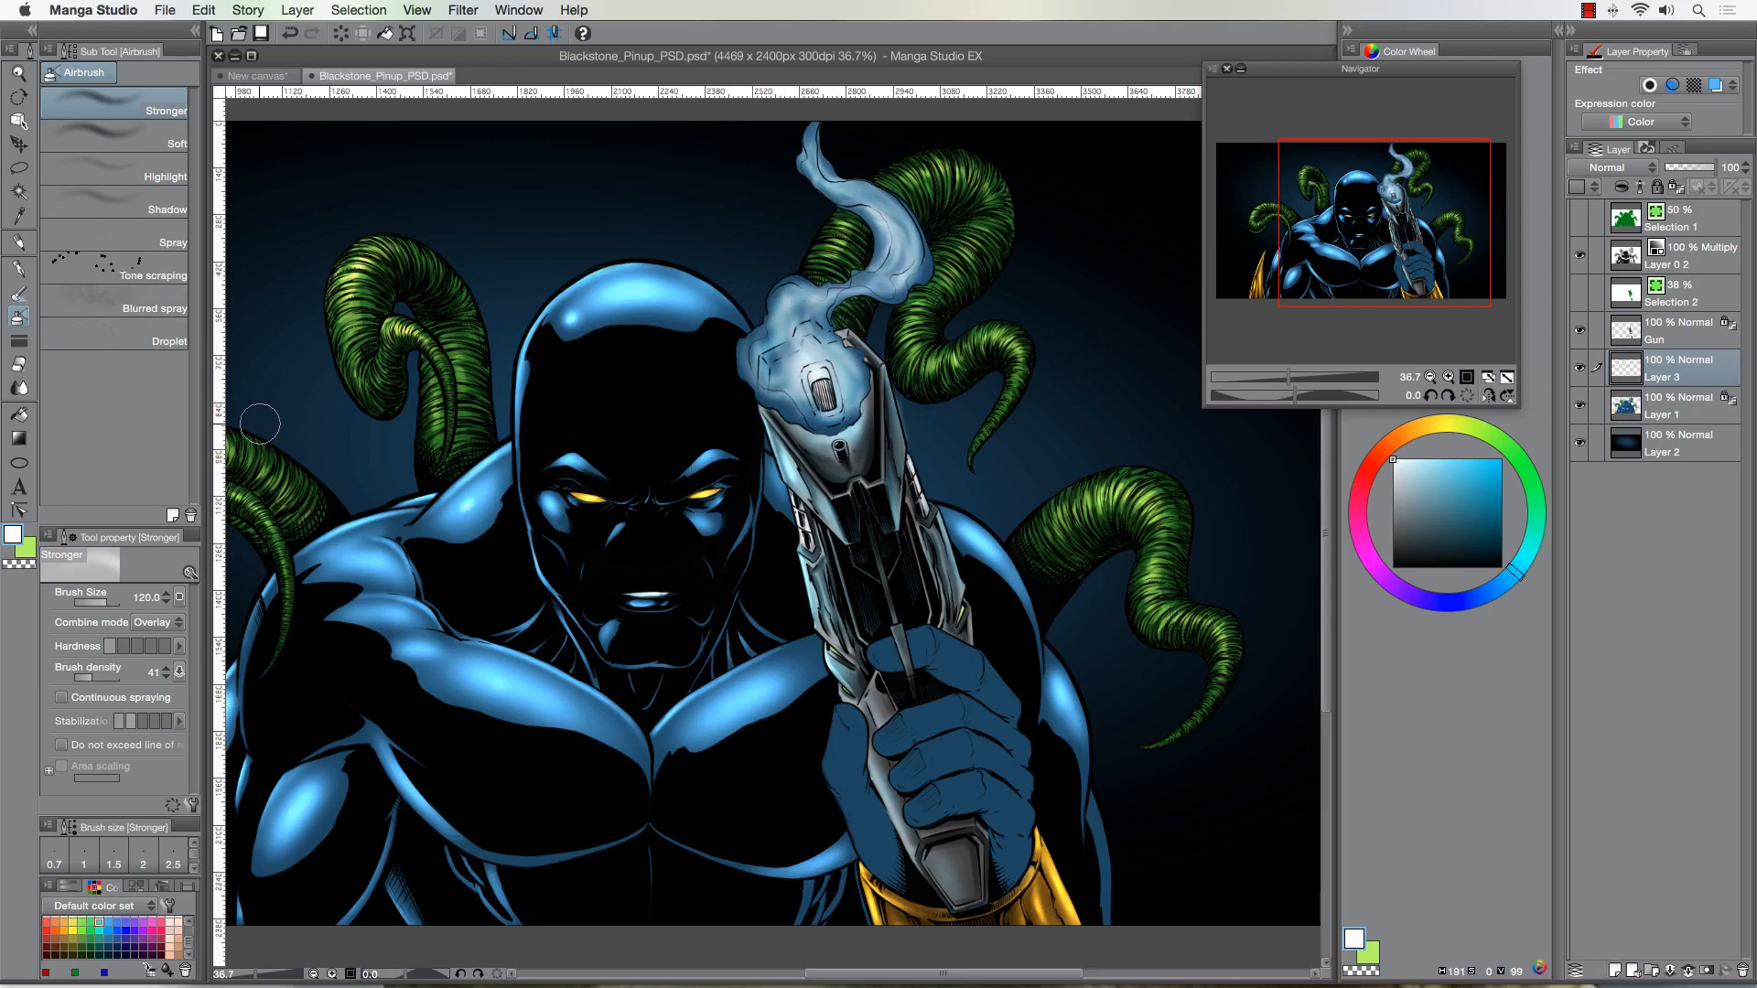
Set Layer 3 to Lighten and airbrush warm yellow over the smoke and muzzle
left_click(1479, 429)
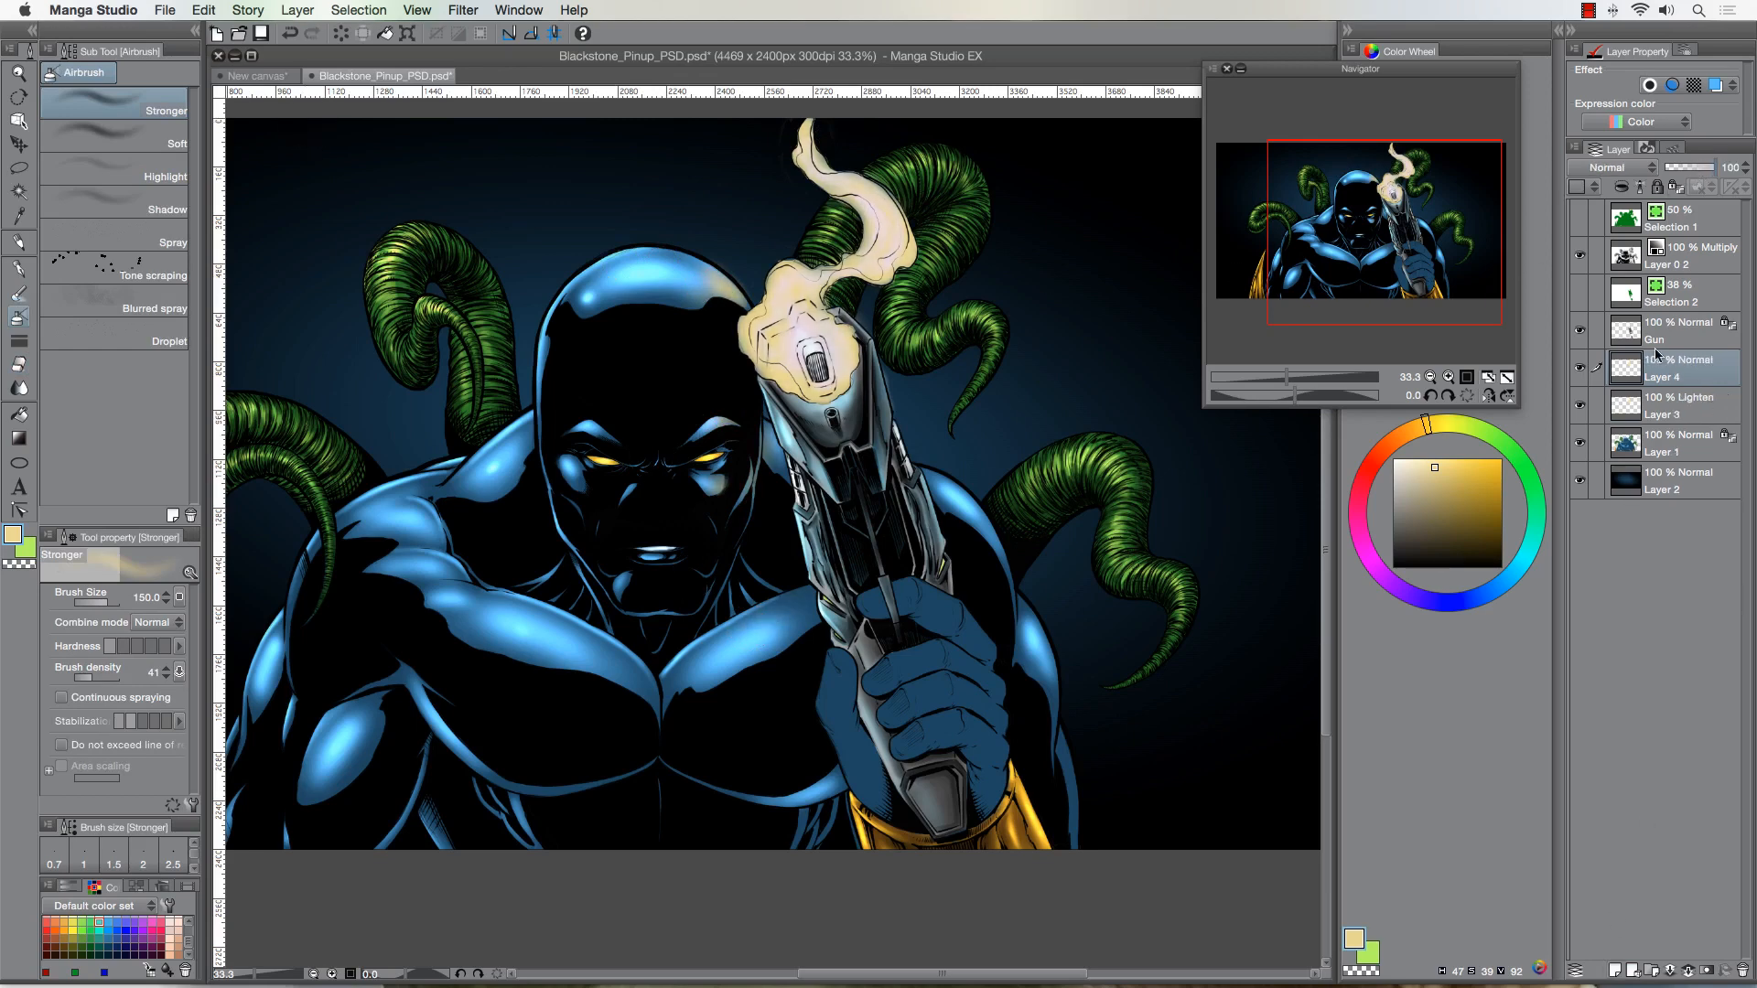
left_click(144, 175)
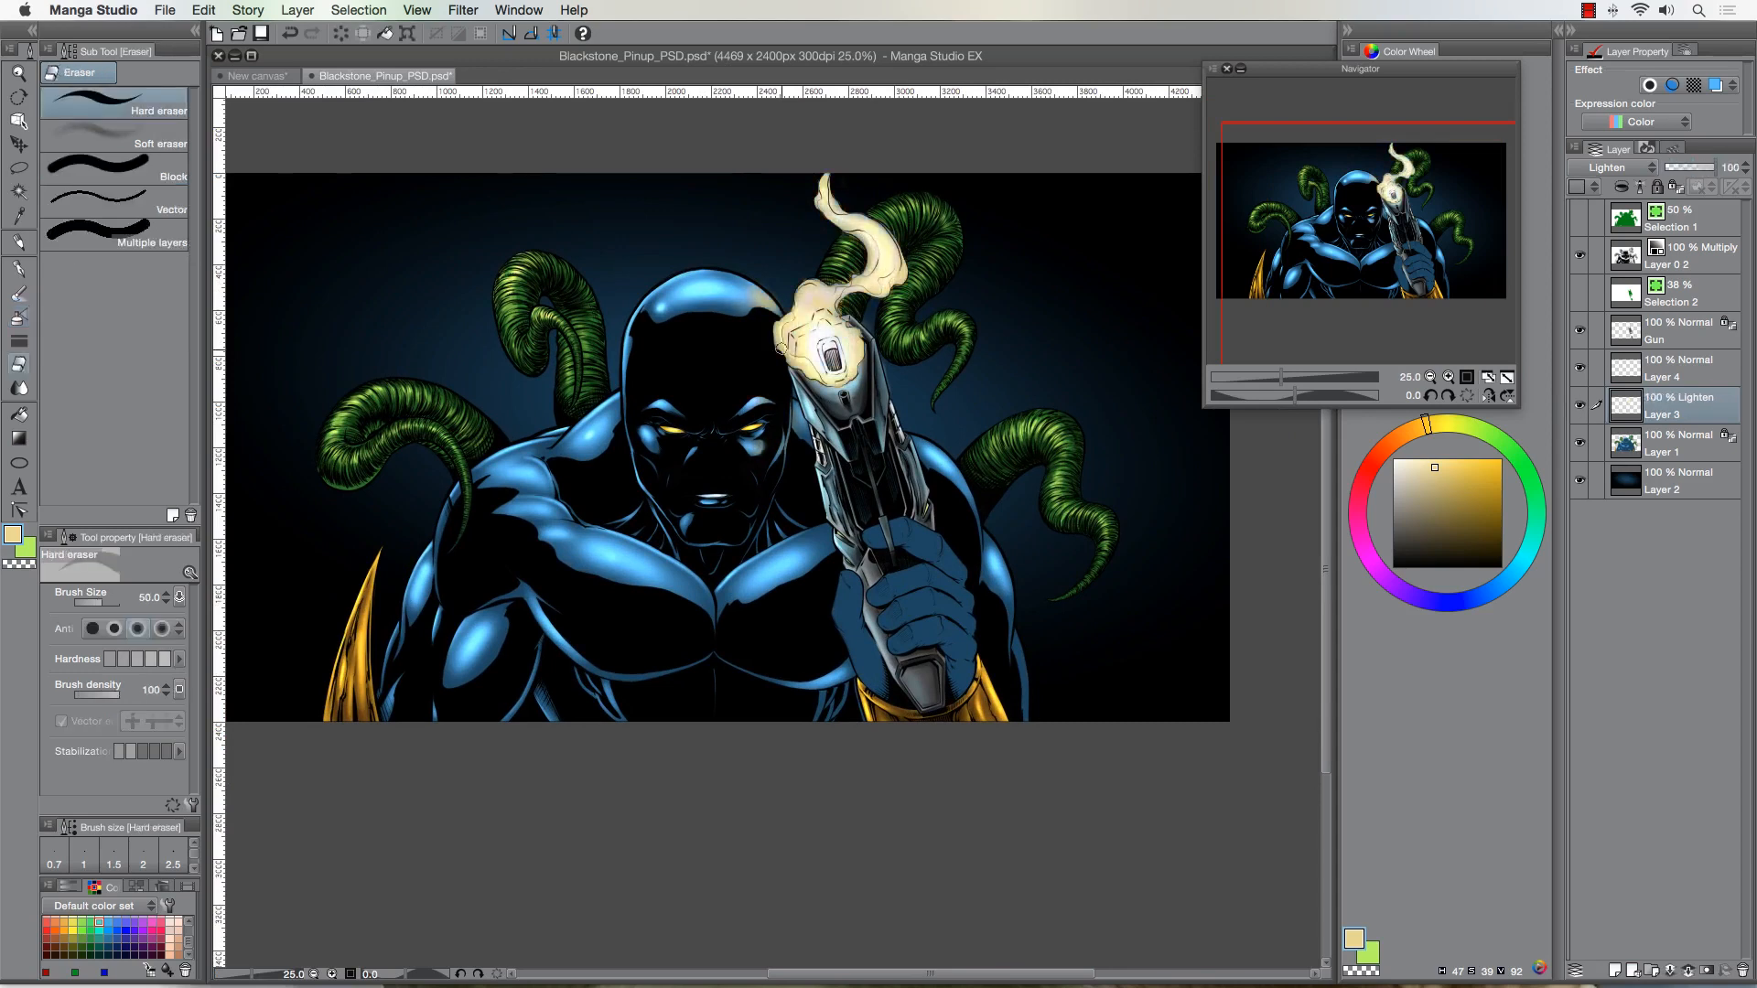
Deepen the orange muzzle glow and lay a pale grey glove base on a Hand layer
left_click(160, 143)
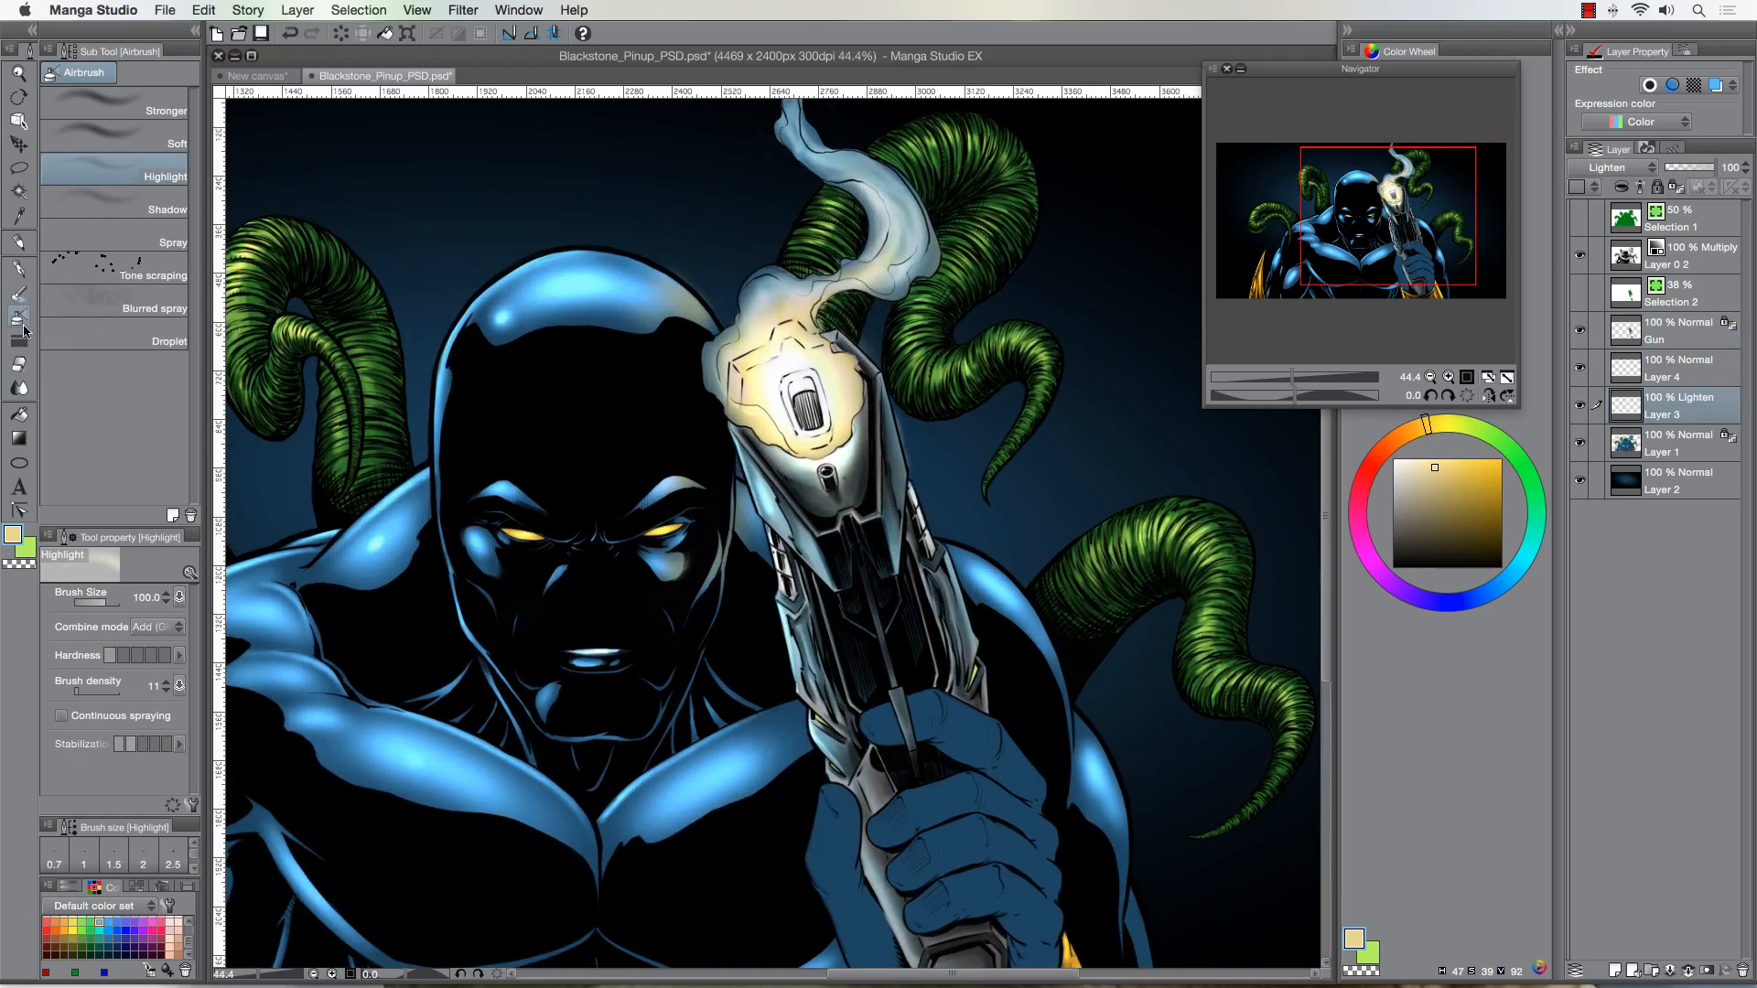
left_click(136, 109)
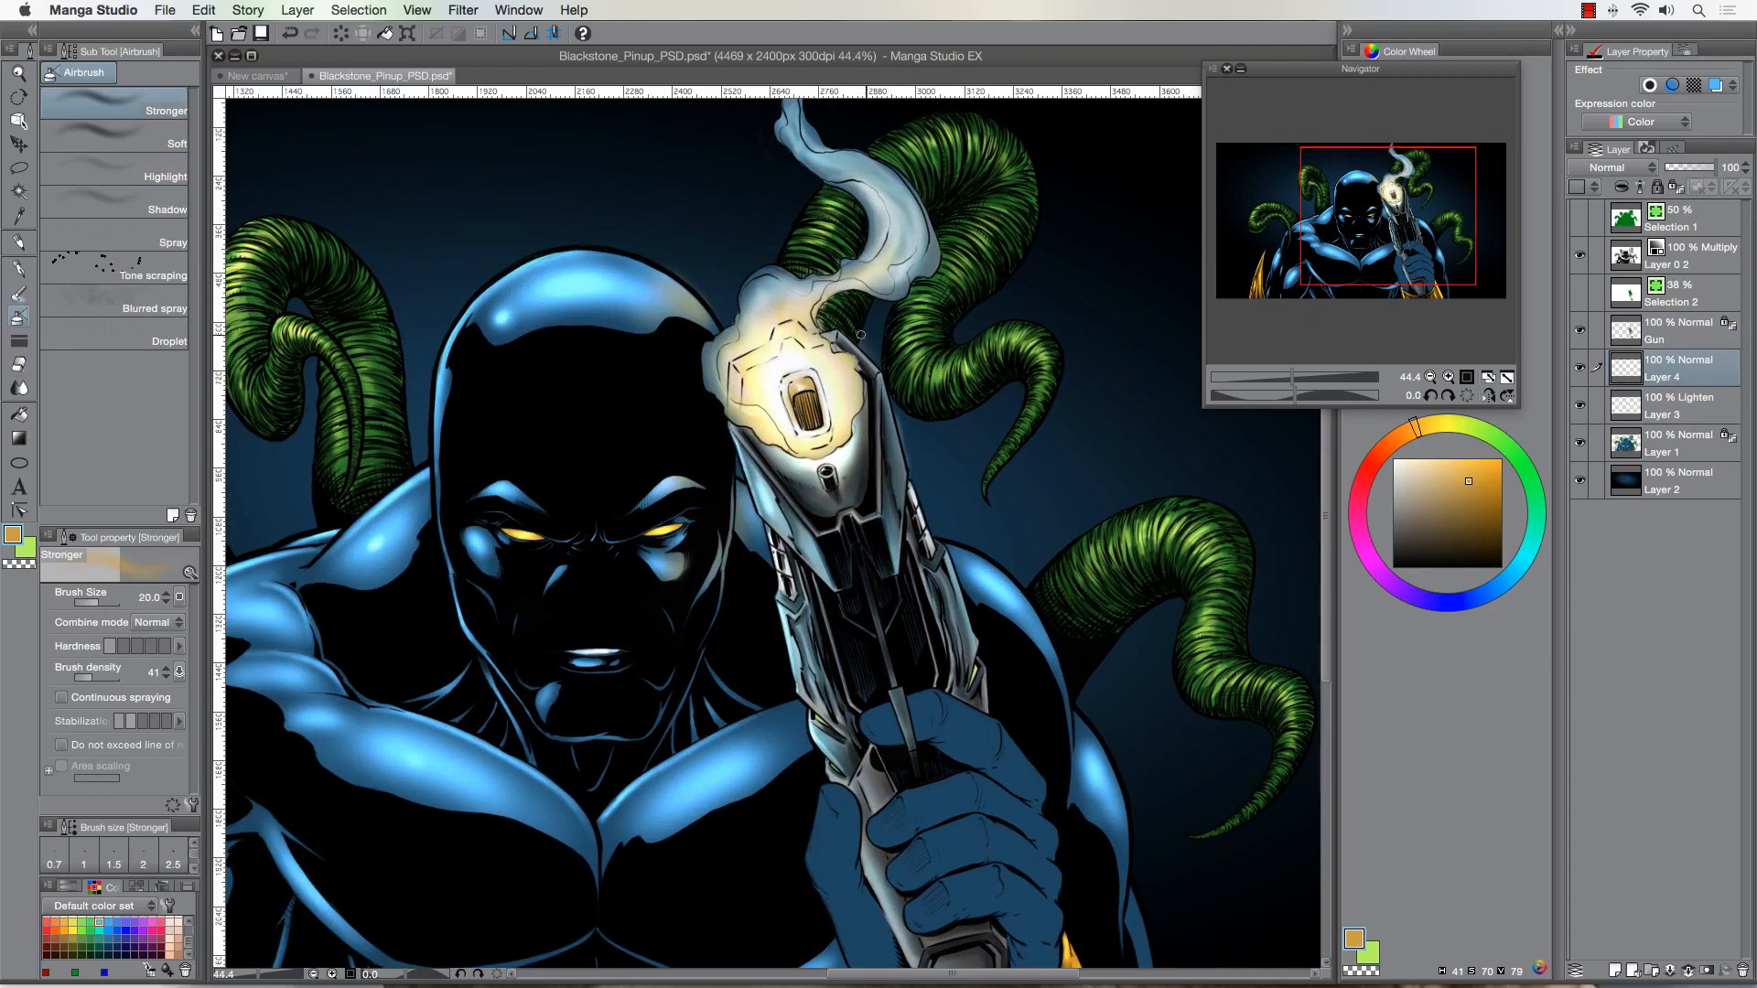
left_click(165, 176)
type("Hand")
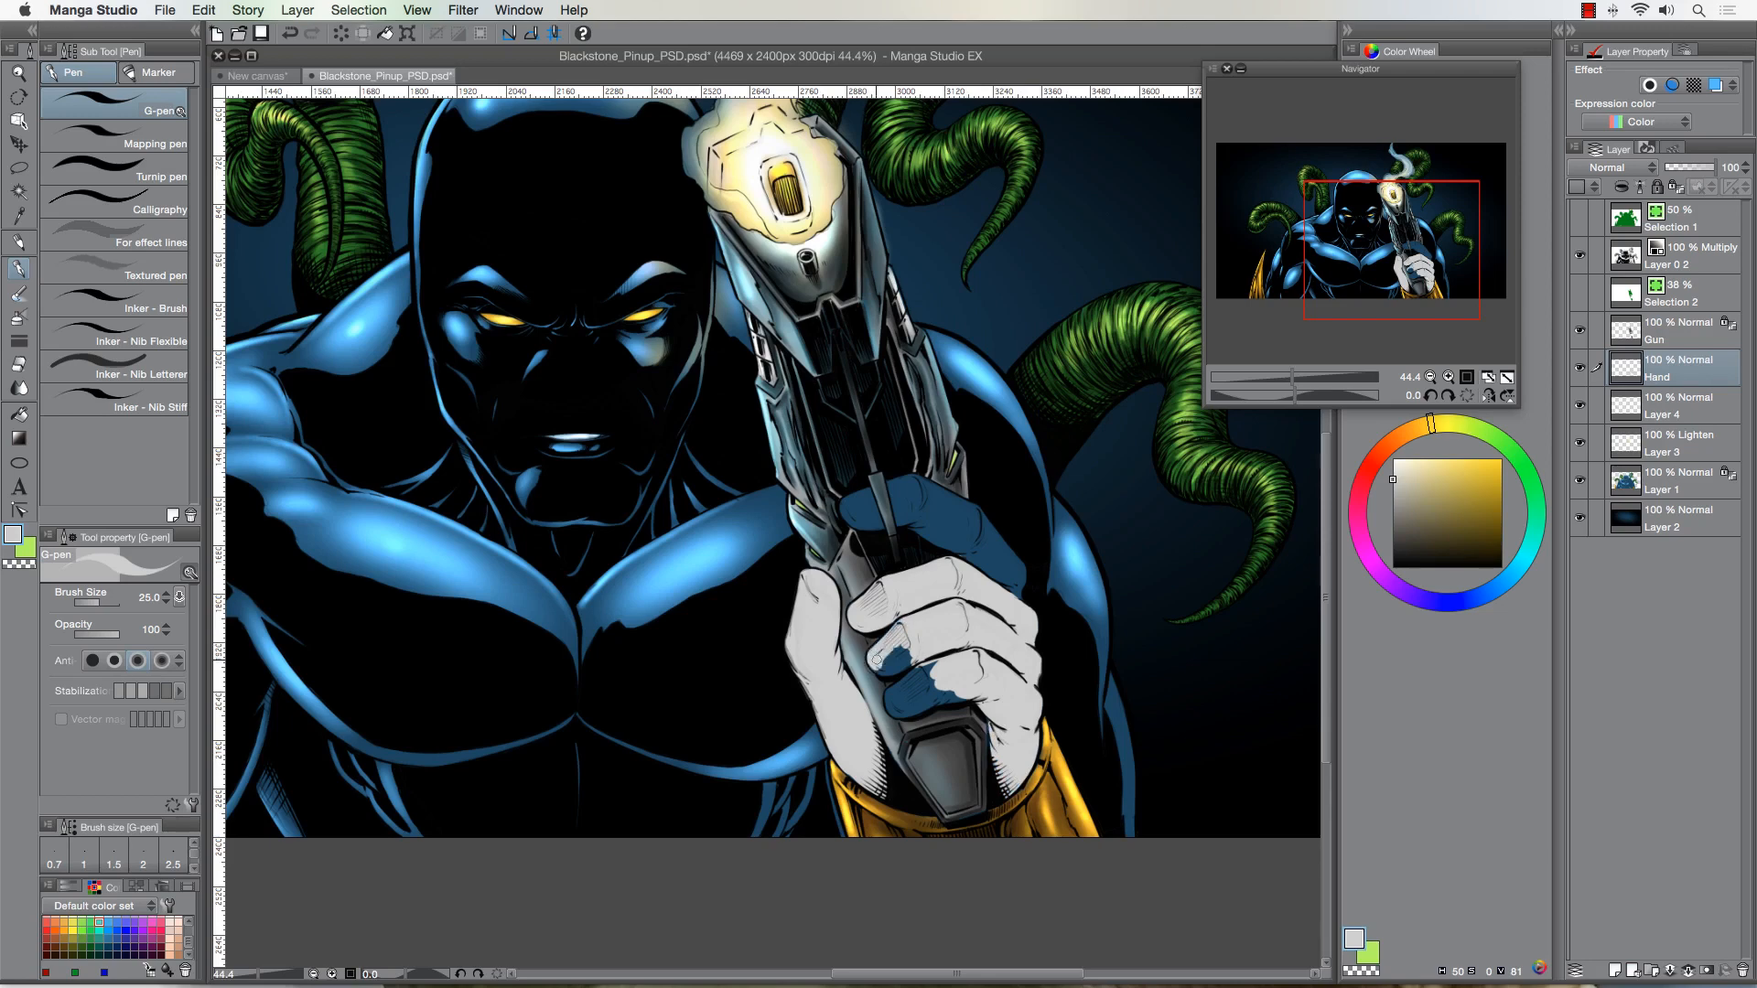
Airbrush soft highlights and grey shadows across the white glove
left_click(897, 695)
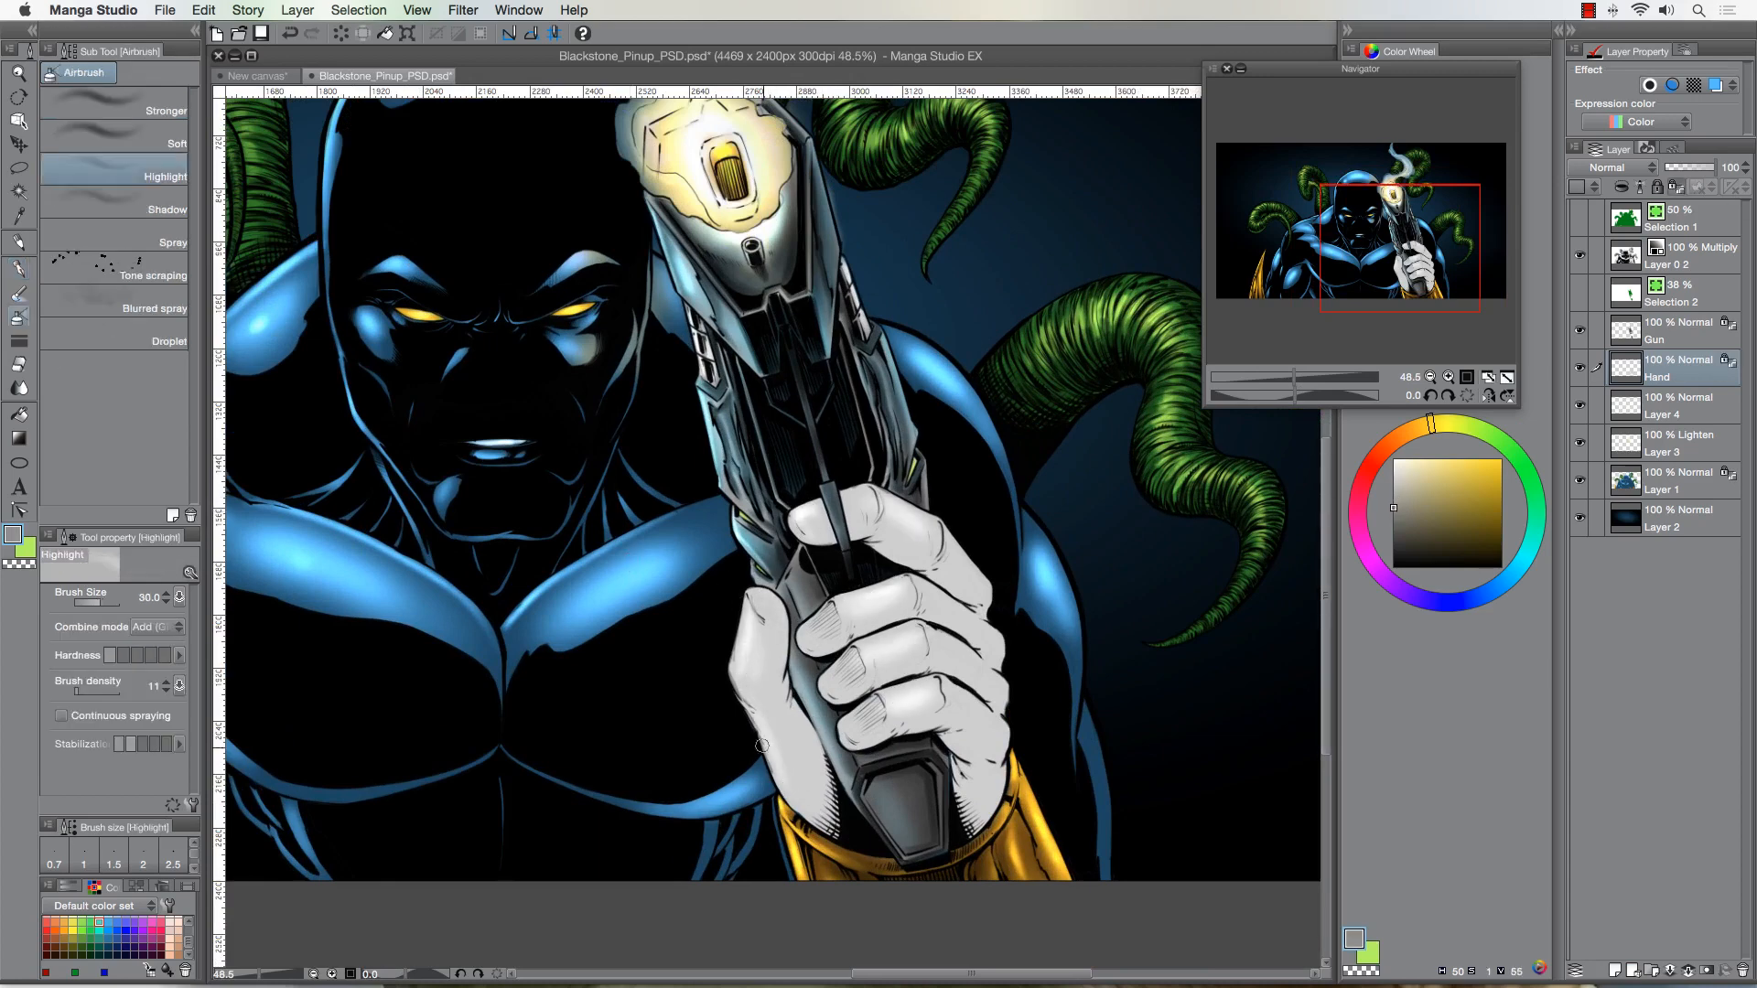
left_click(167, 210)
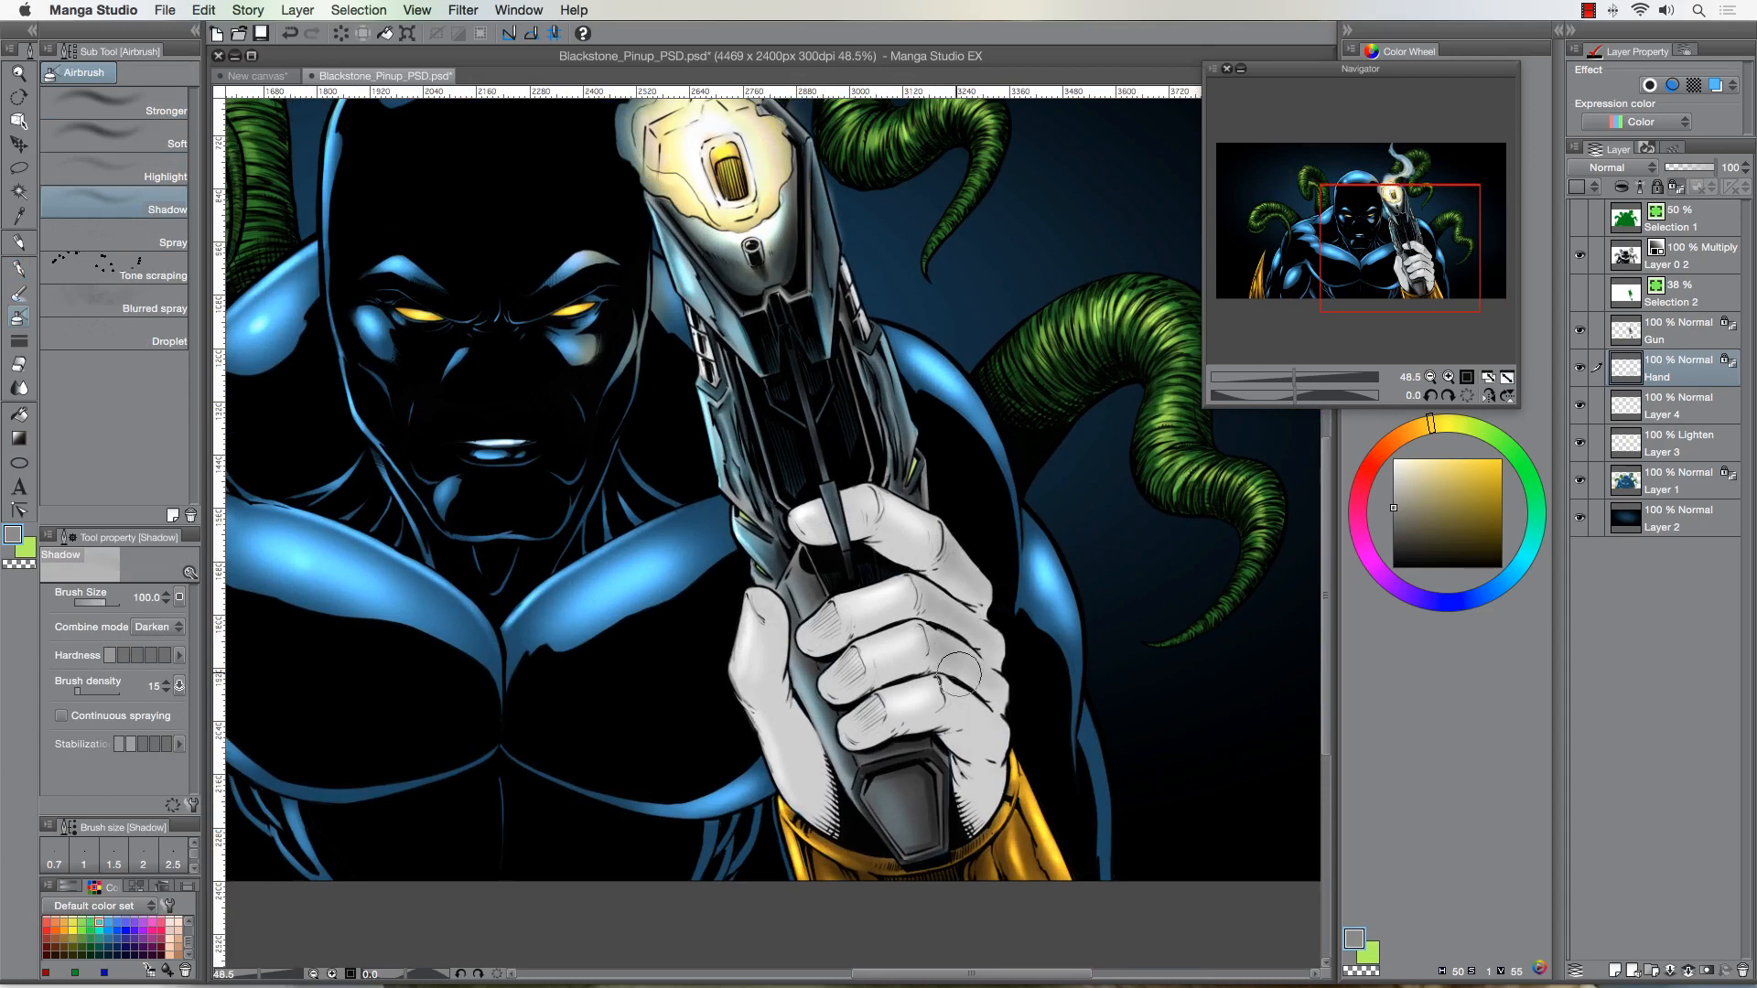